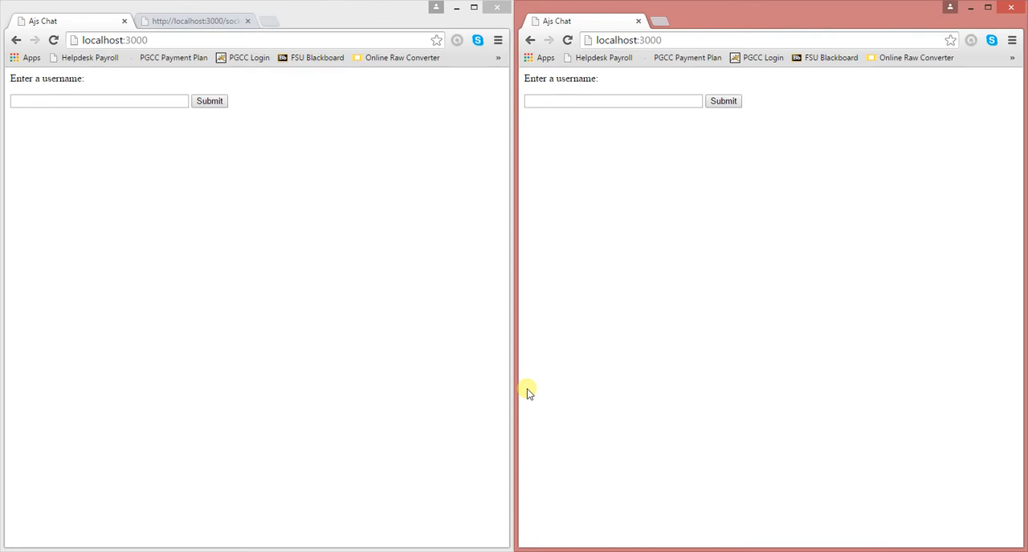
Close the node console and show all installed apps from the Windows 8 Start screen.
click(99, 100)
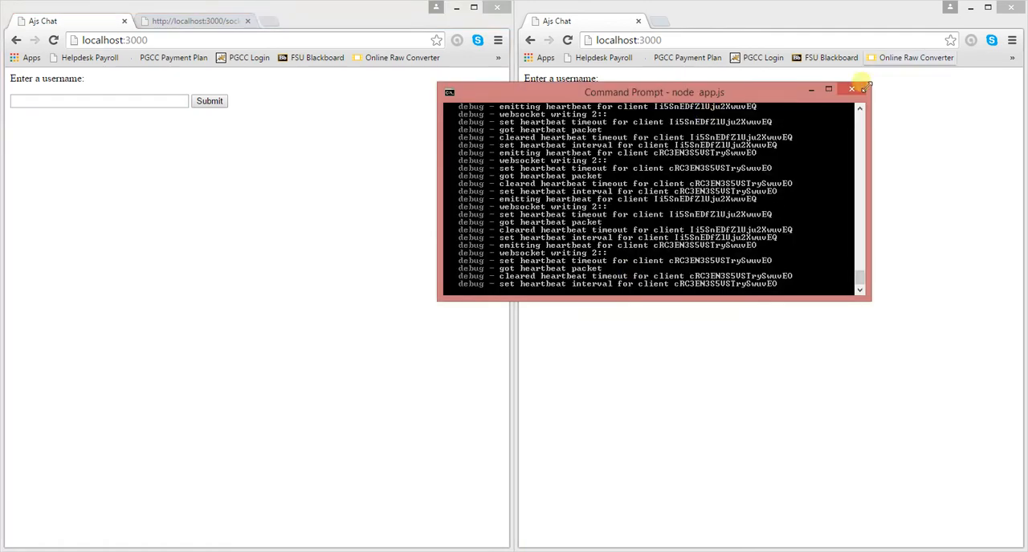
key(Super)
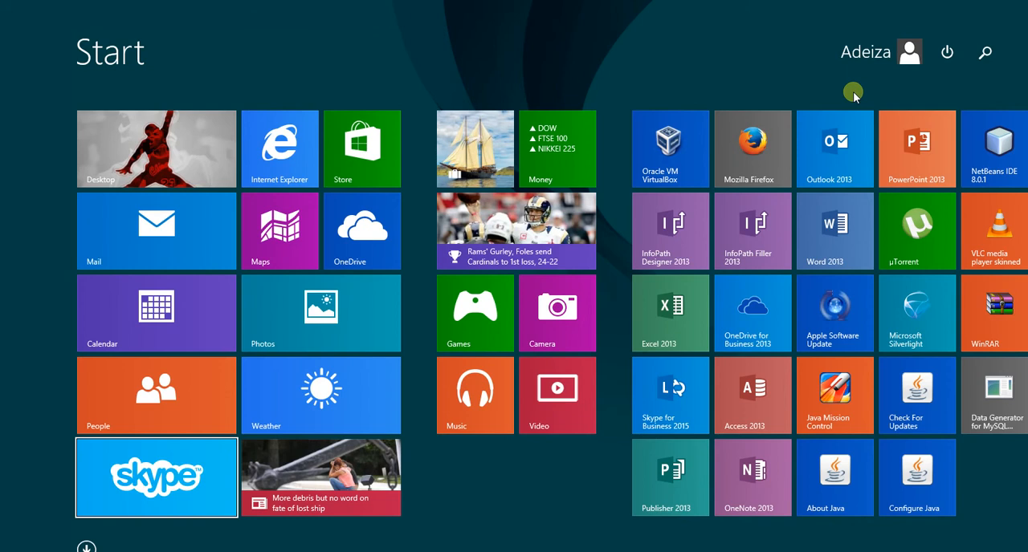
click(86, 546)
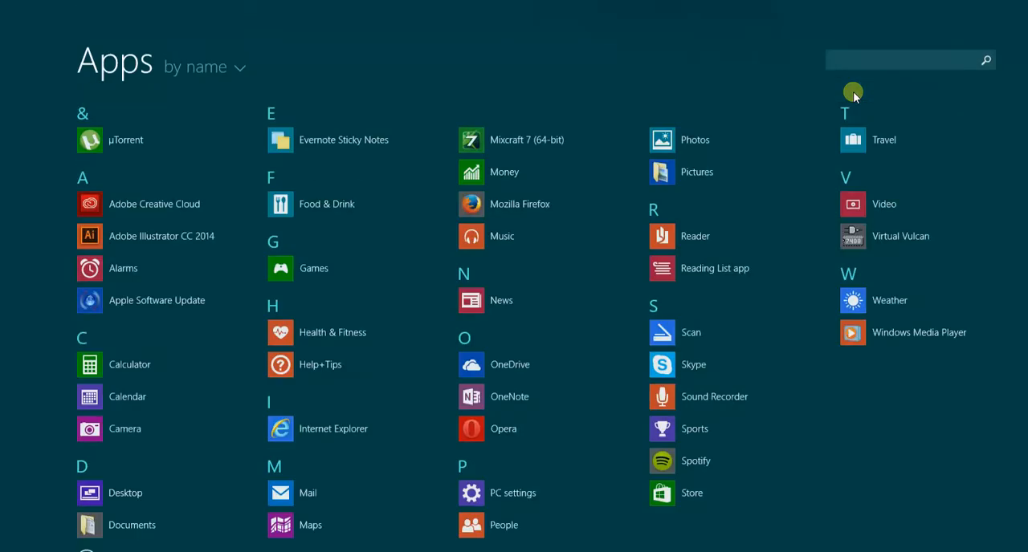
scroll(right, 3)
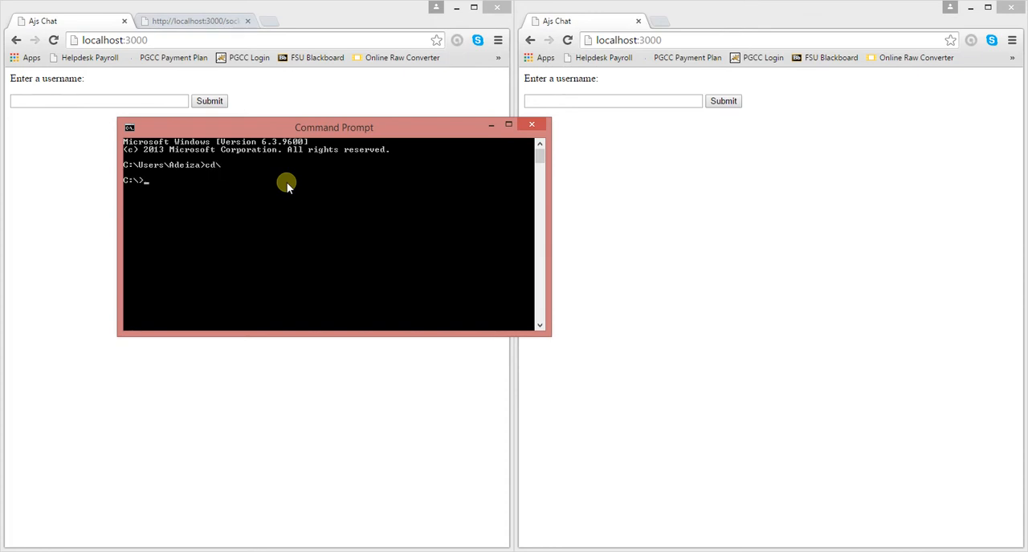
Change to the chat folder and launch the server with node app.js.
text(cd chat)
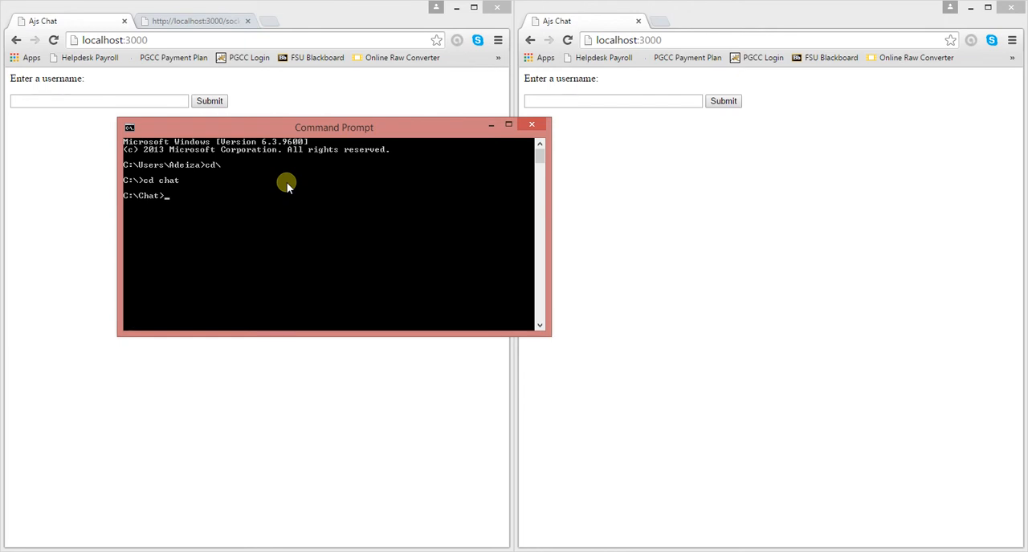
text(node)
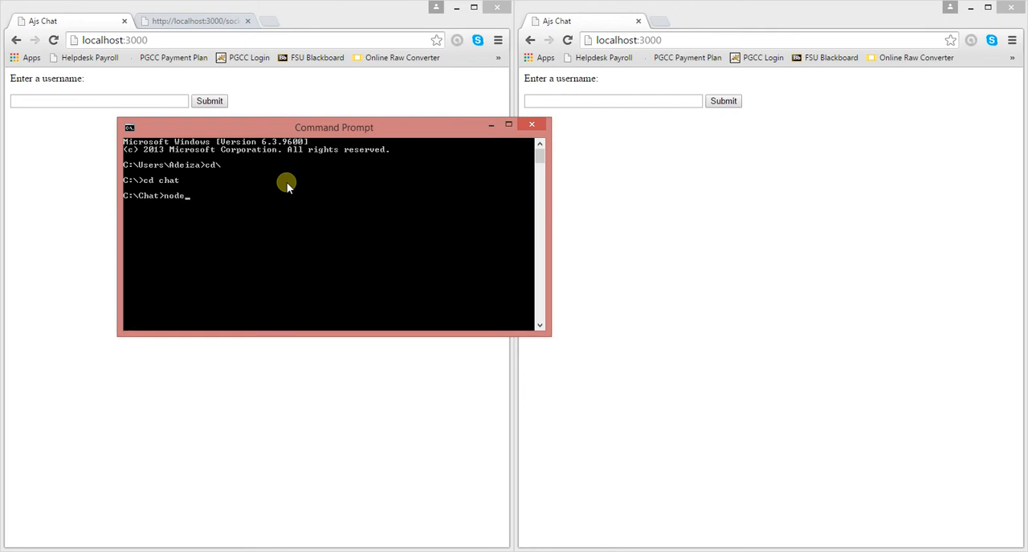
text(app.)
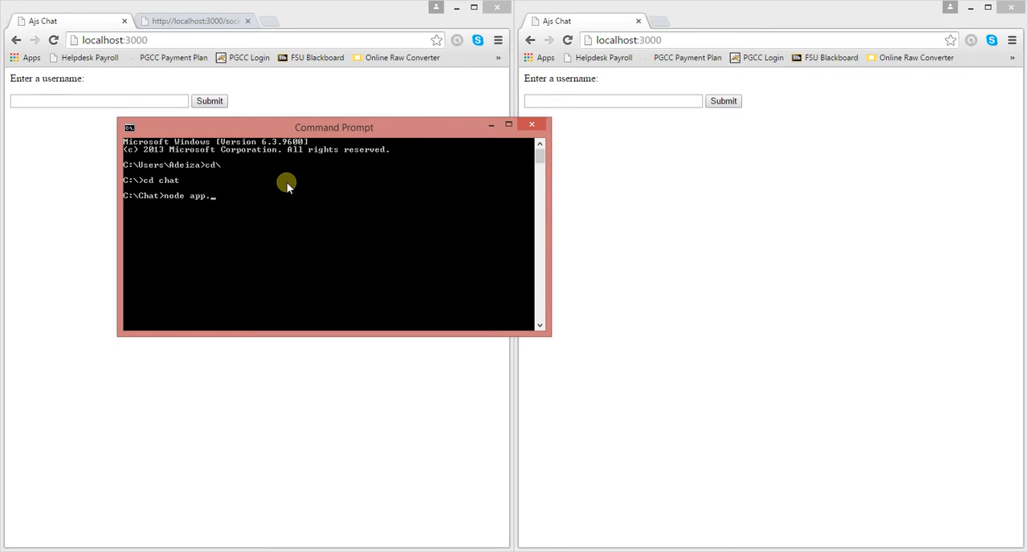
text(js)
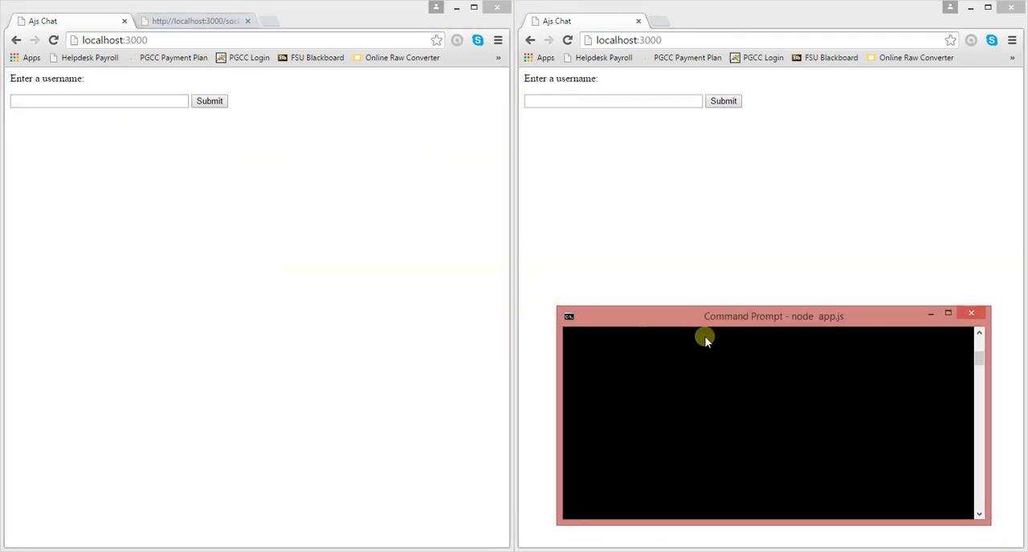
Join the chat as arnold in the left window and as ken in the right.
drag(773, 316, 484, 313)
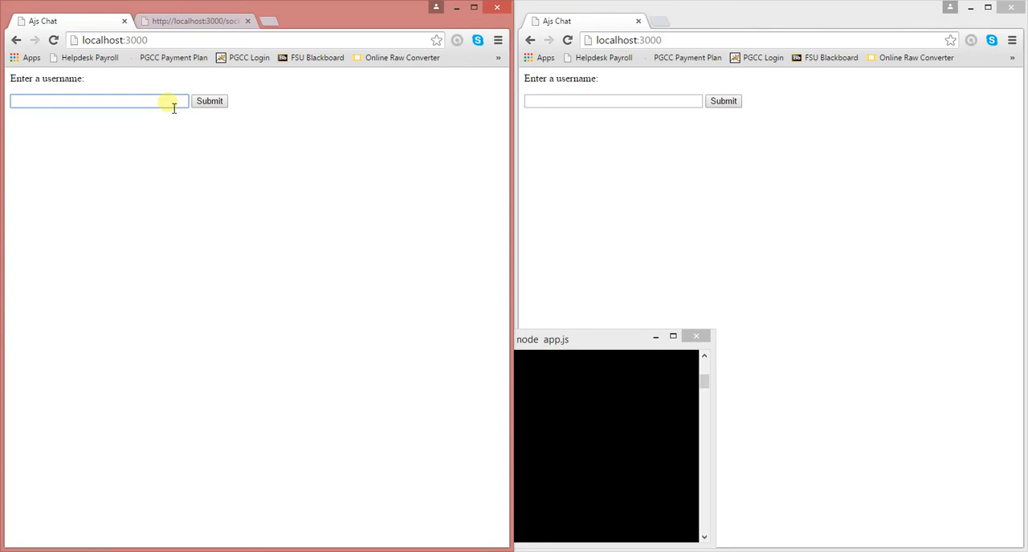
text(ar)
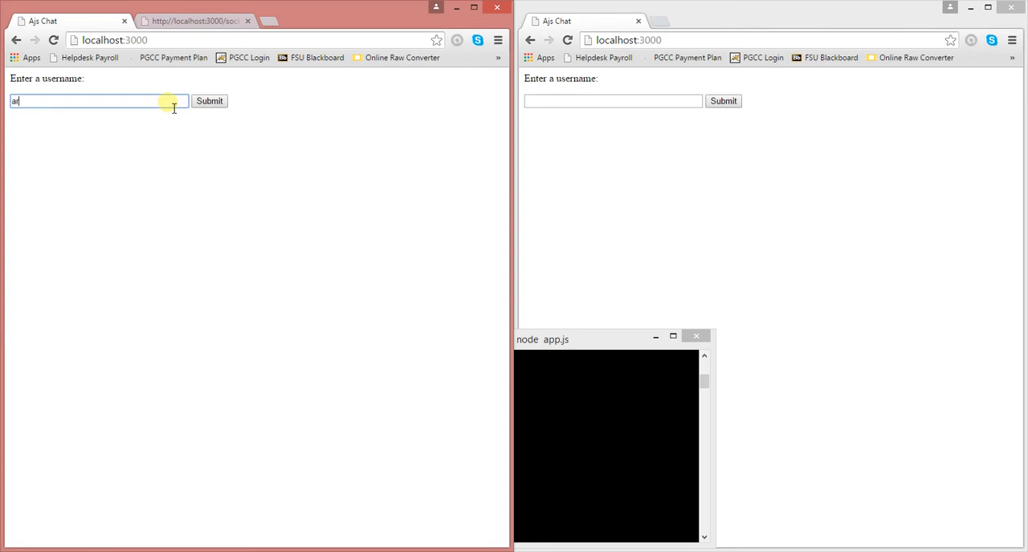
click(209, 100)
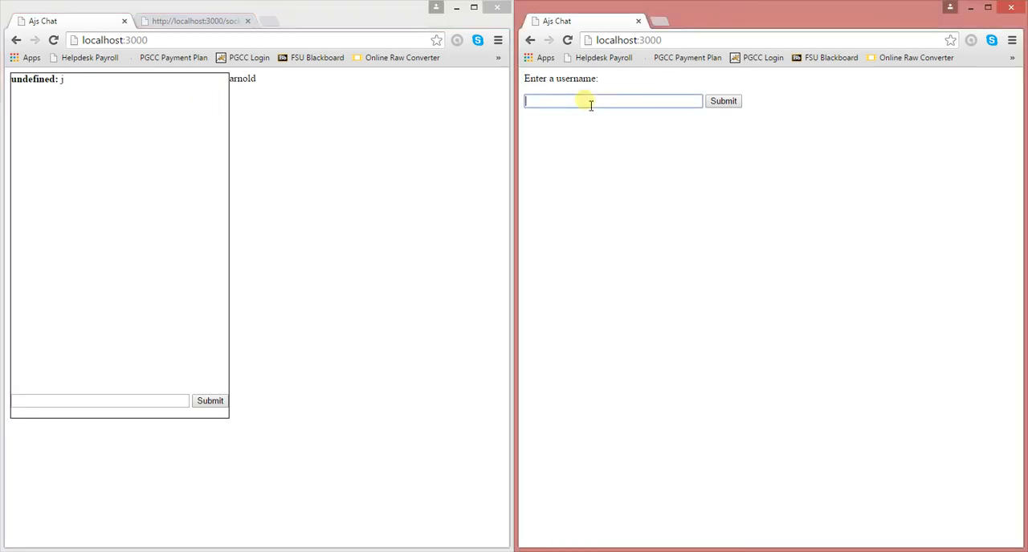
text(ken)
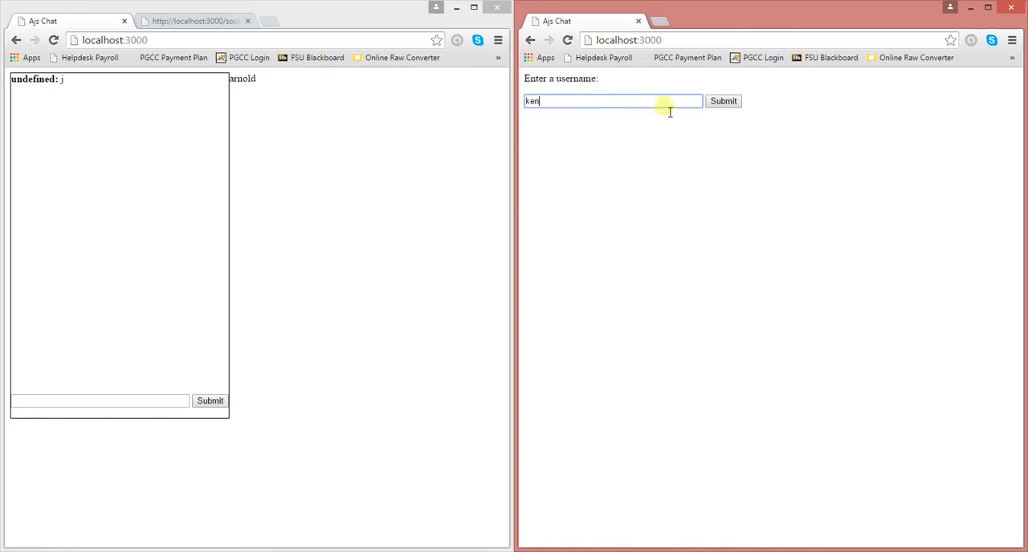
click(722, 100)
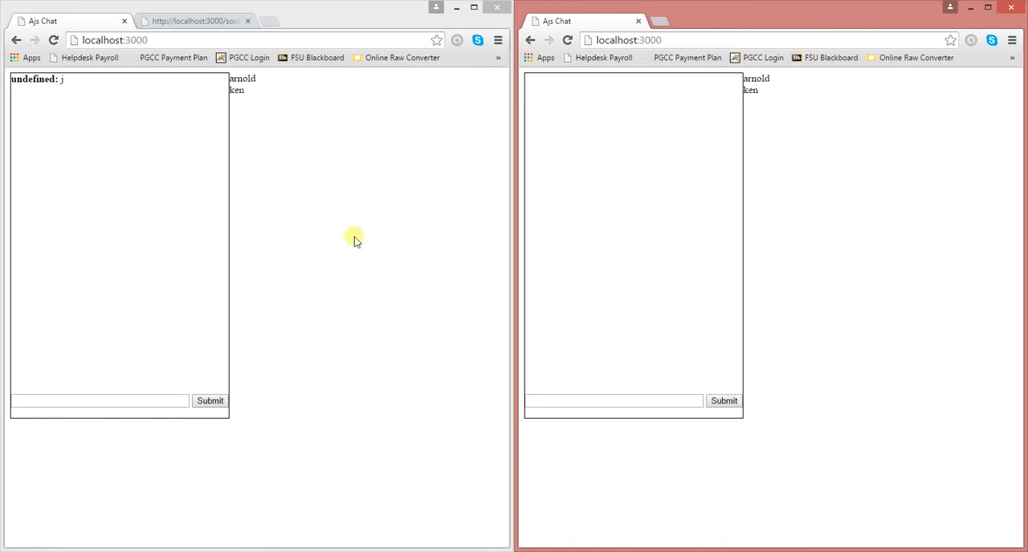
mouse_move(556, 179)
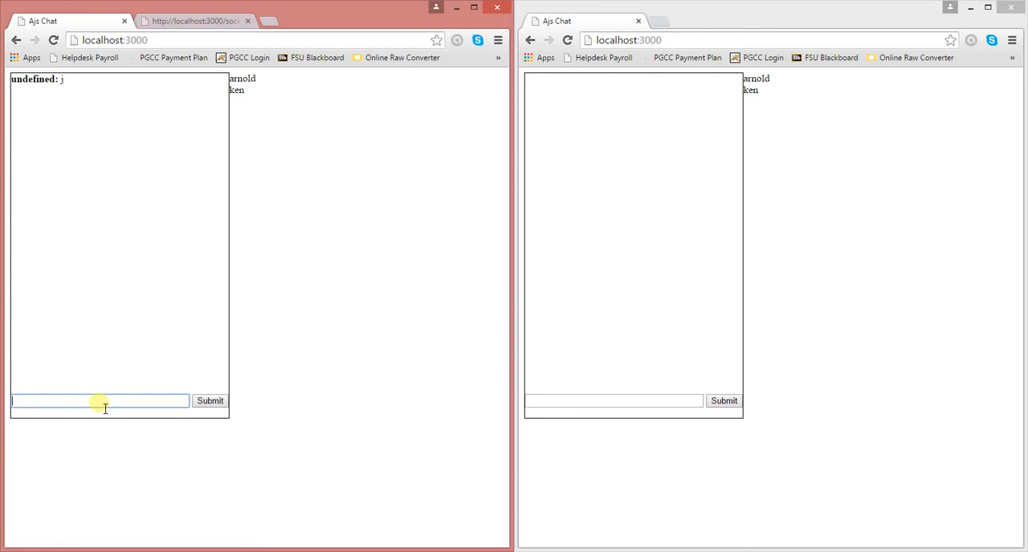
Send 'Hey' from arnold and the reply 'Whats up' from ken.
text(Hey)
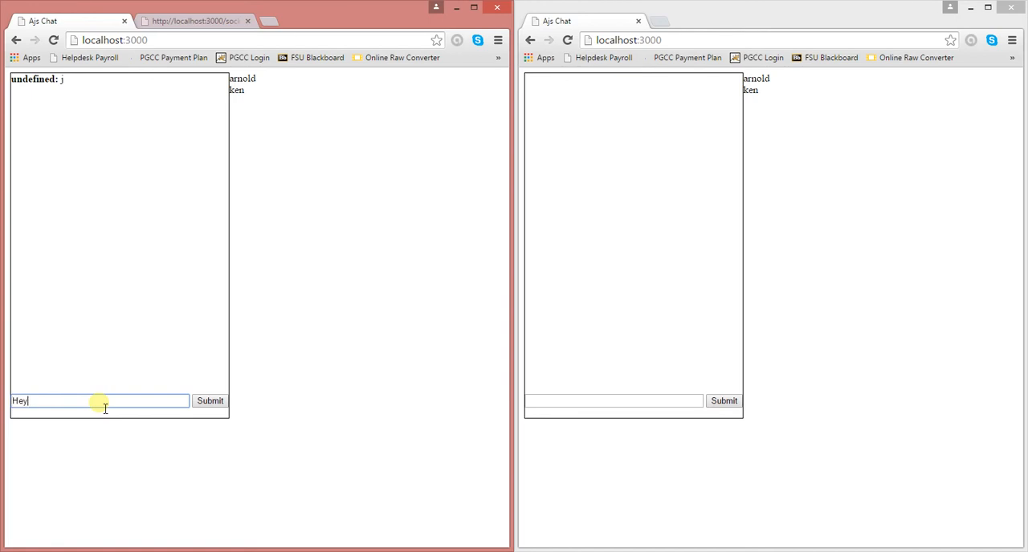
click(209, 401)
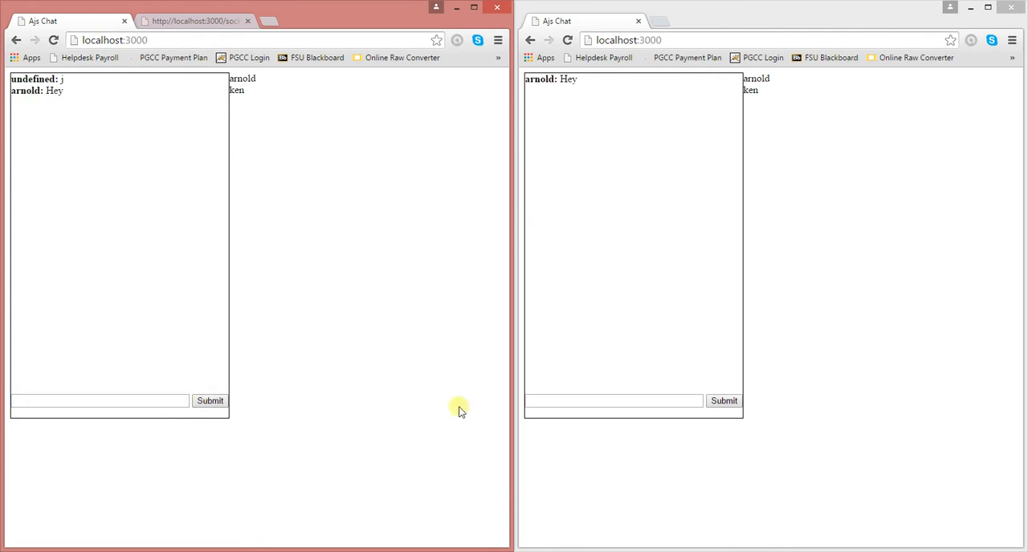
mouse_move(595, 372)
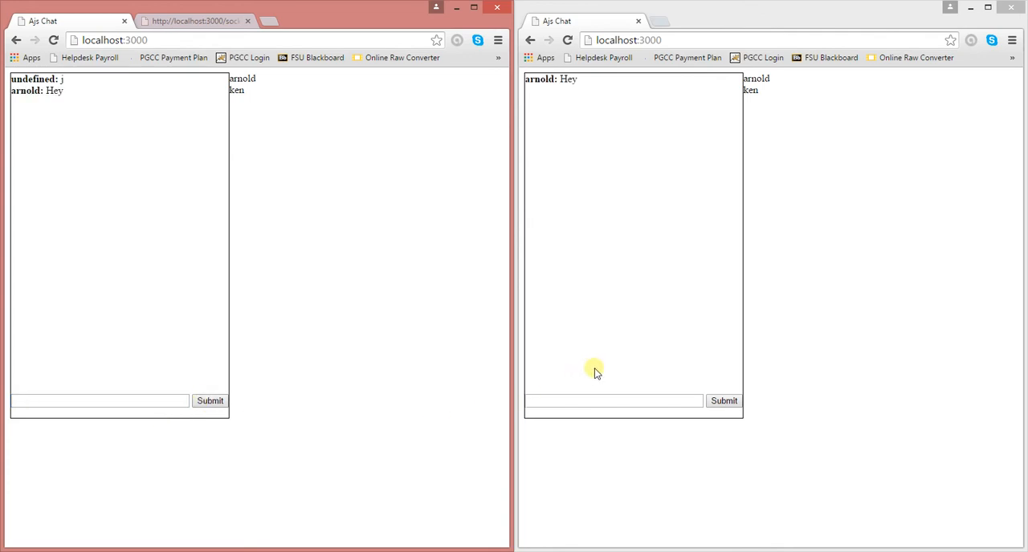
click(614, 400)
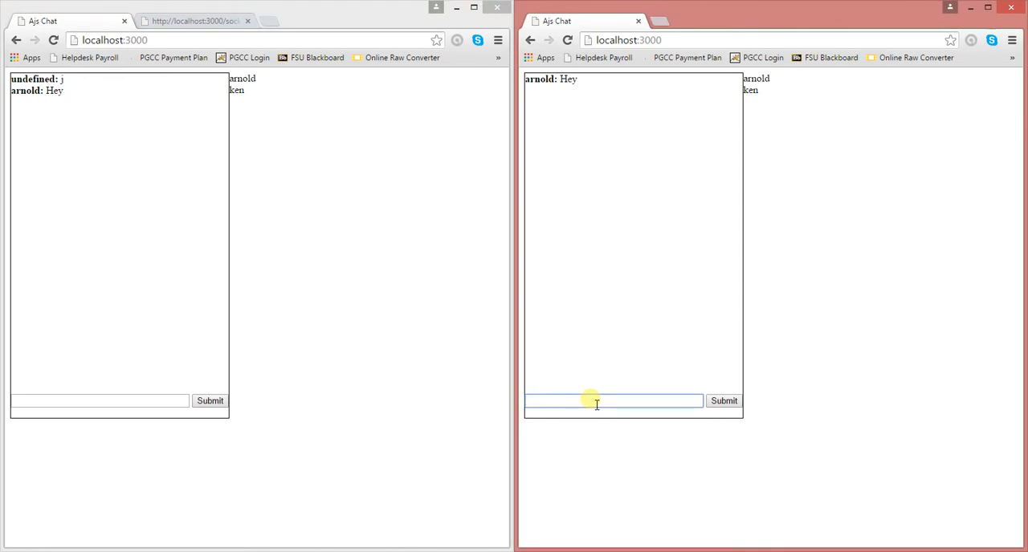
text(Mike)
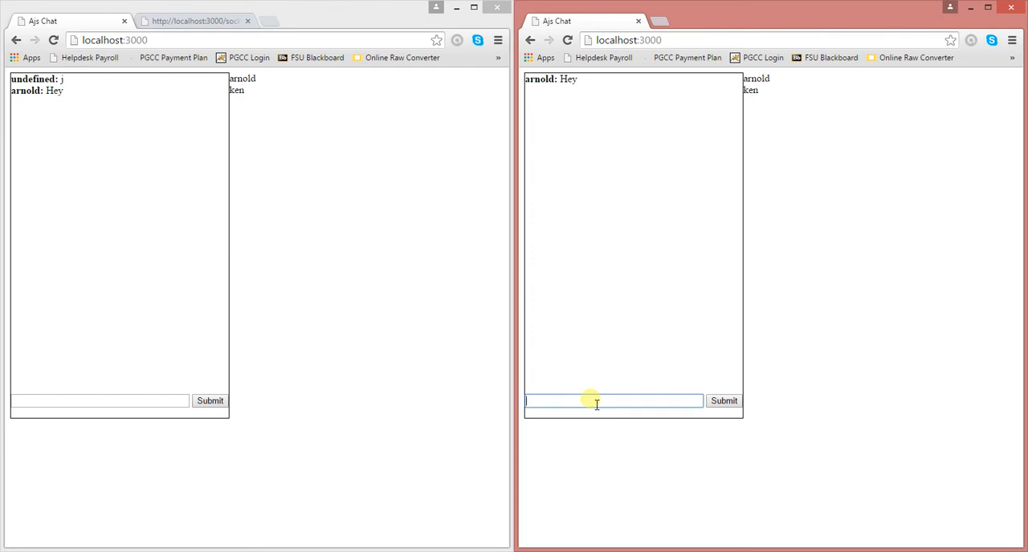
text(Whats up)
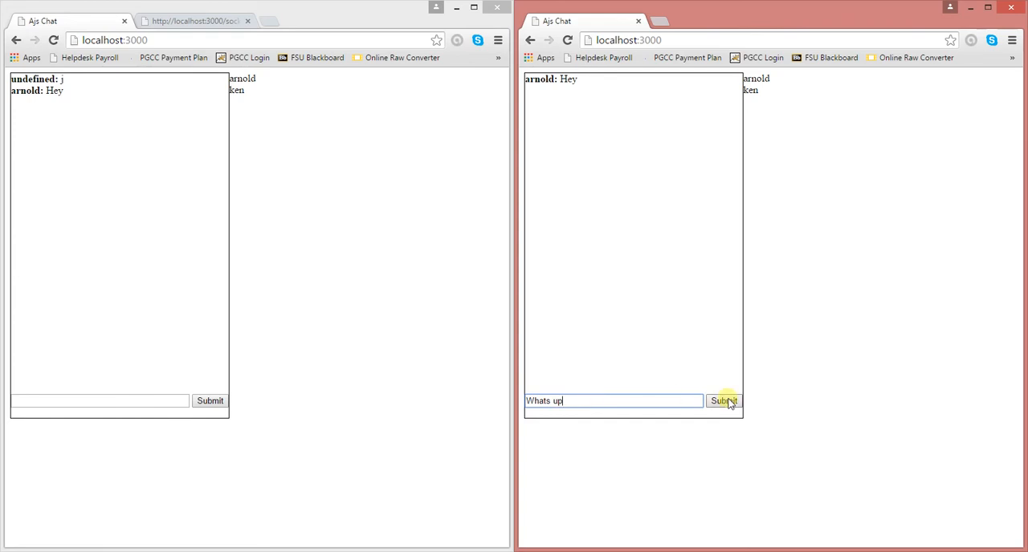
click(723, 401)
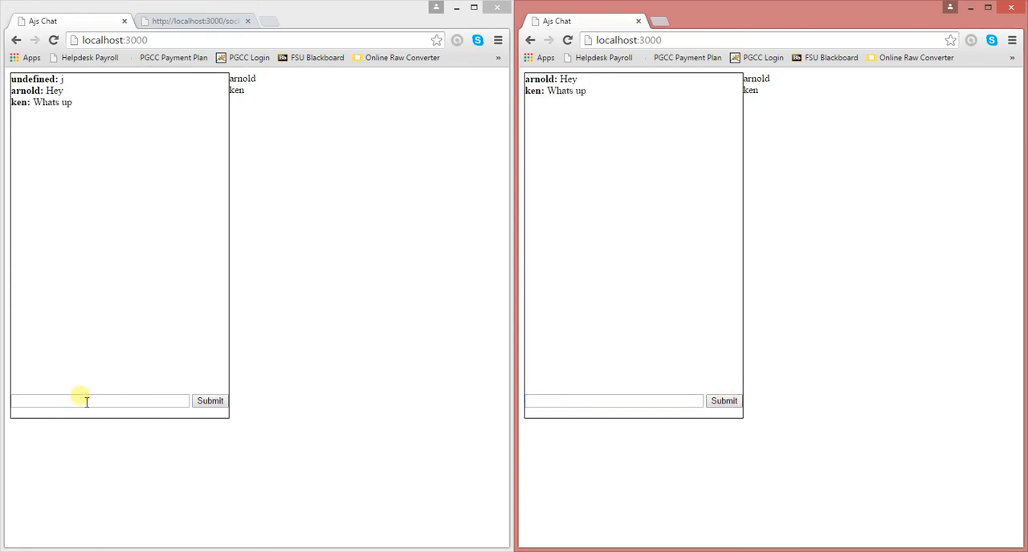
Send 'Nothing much' from arnold and 'Alright then' from ken.
click(99, 401)
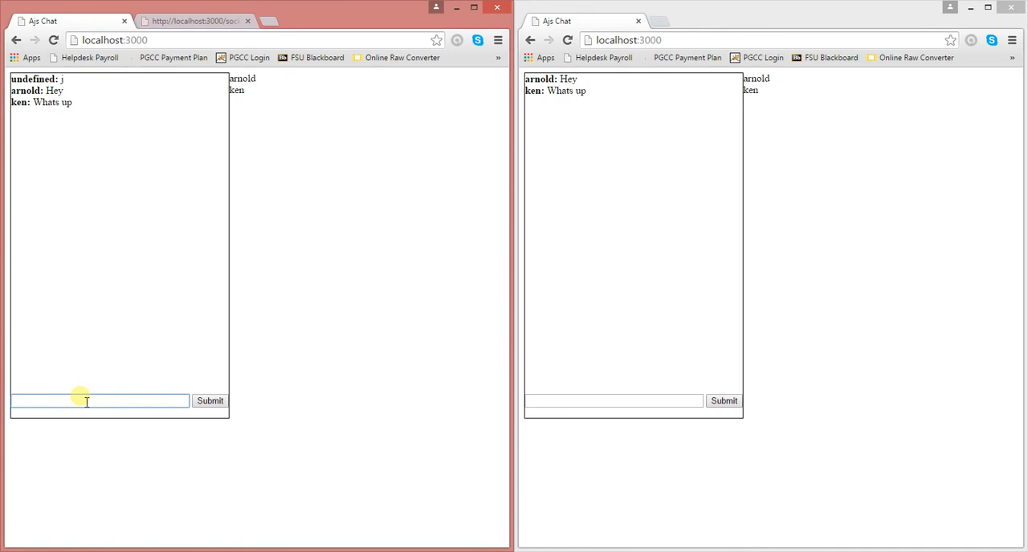
text(Nothing much)
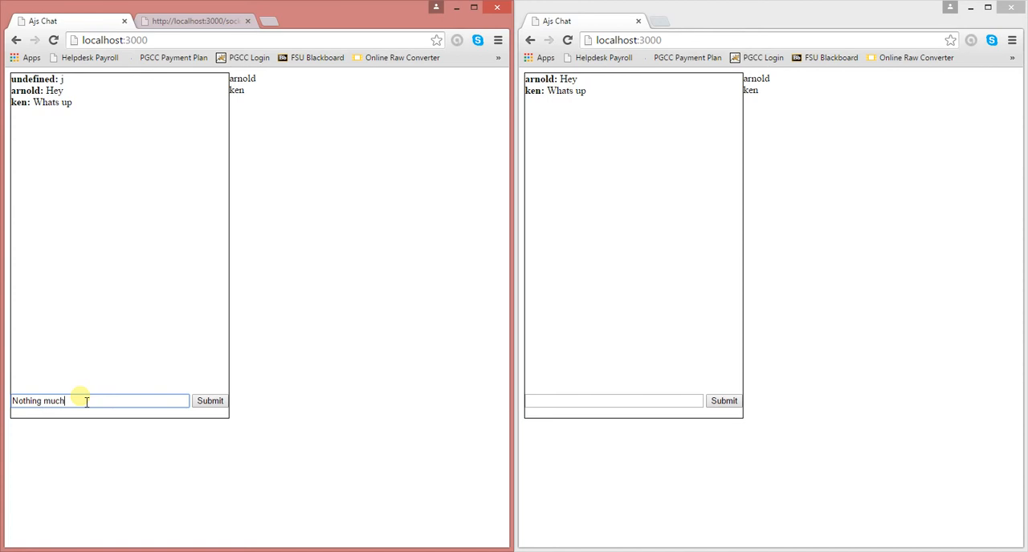
click(209, 401)
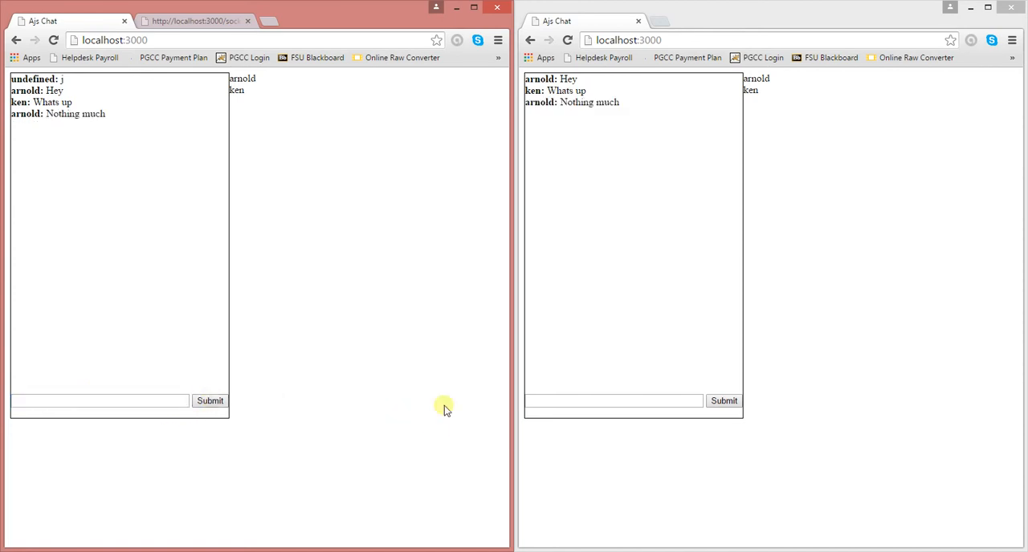
click(614, 401)
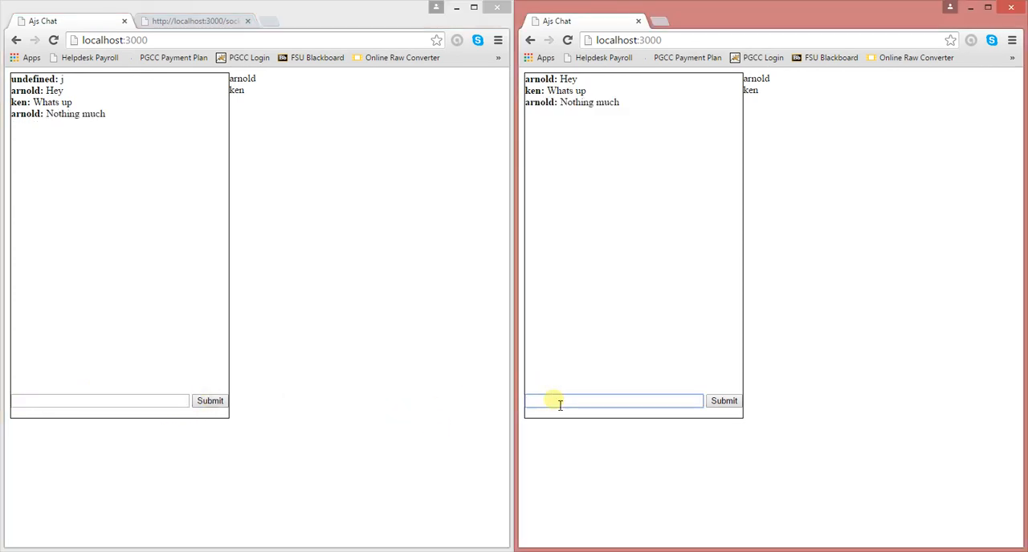
text(Thats good)
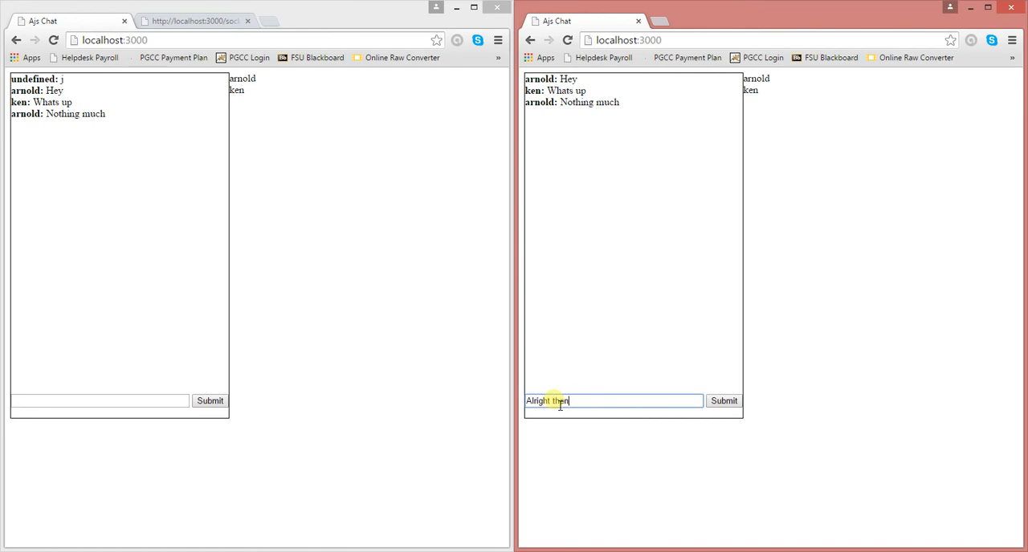
click(723, 401)
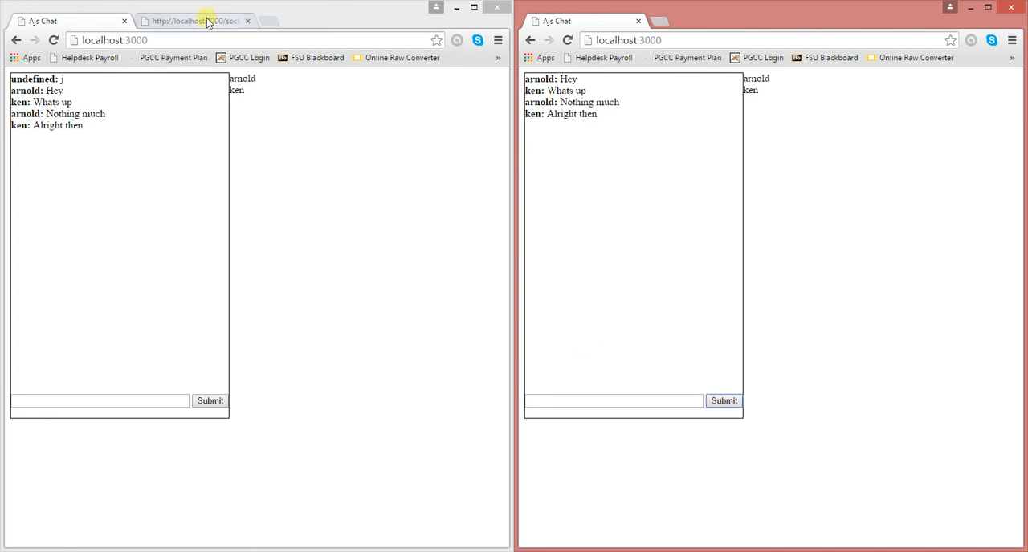
mouse_move(714, 176)
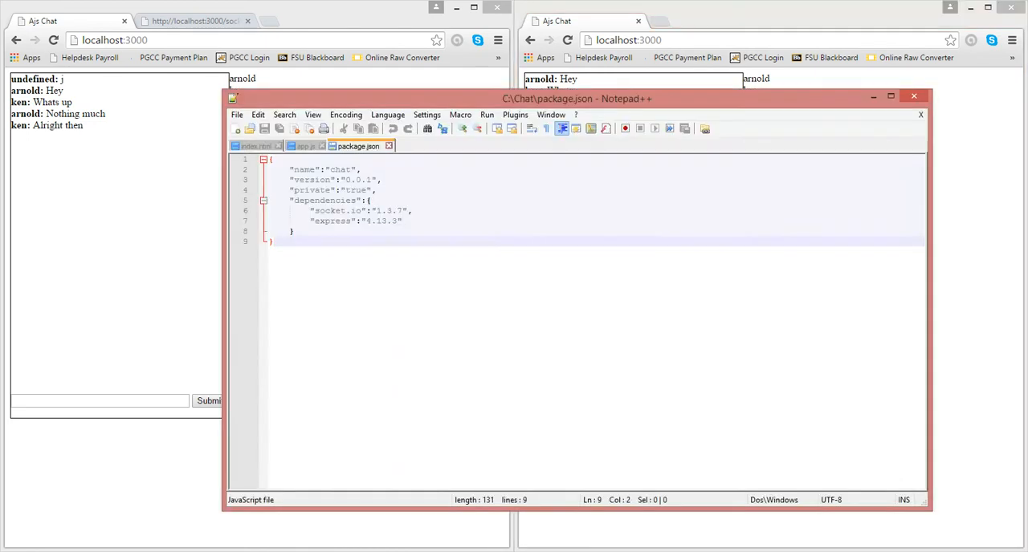
Maximize Notepad++ and switch to the chat page's index.html file.
click(273, 241)
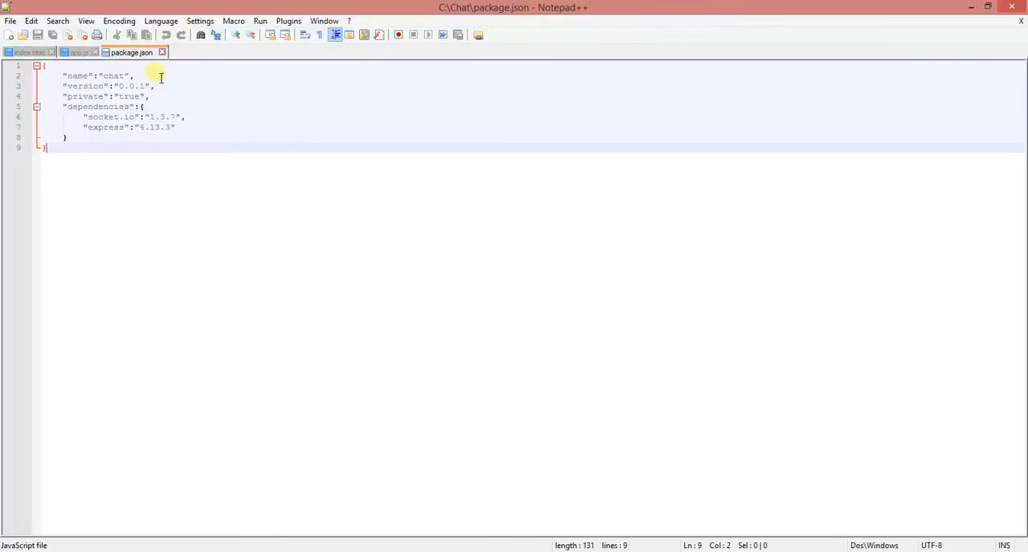
click(26, 52)
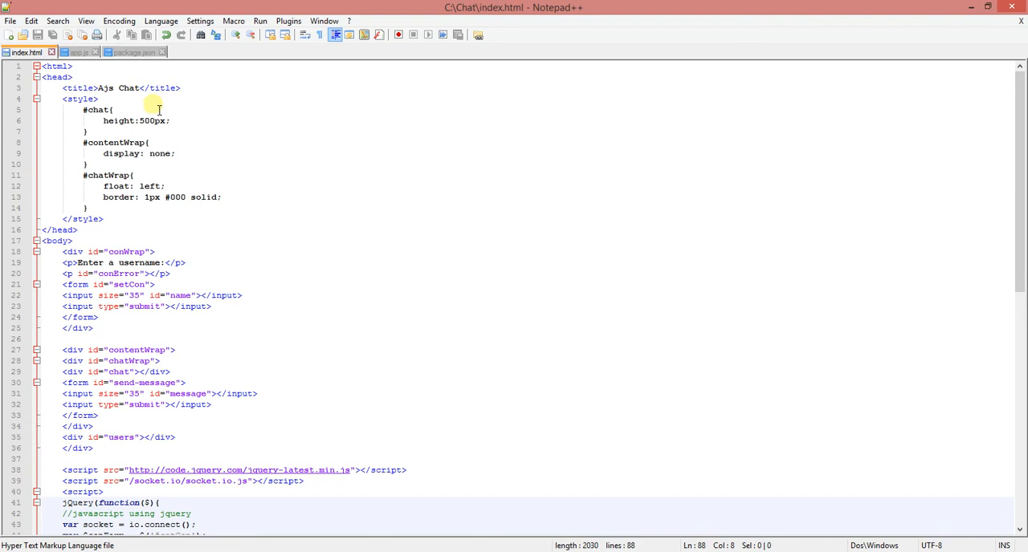
click(114, 110)
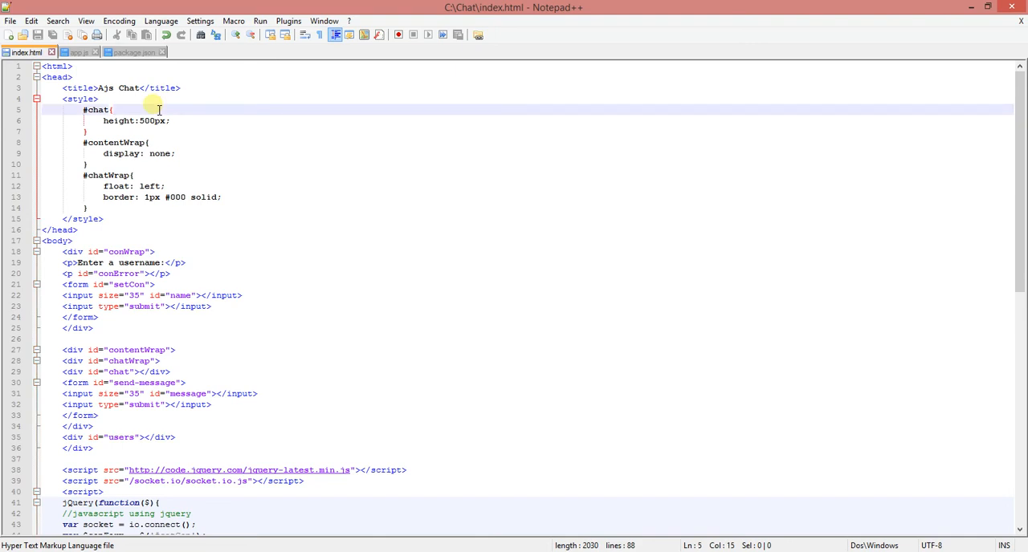
mouse_move(163, 99)
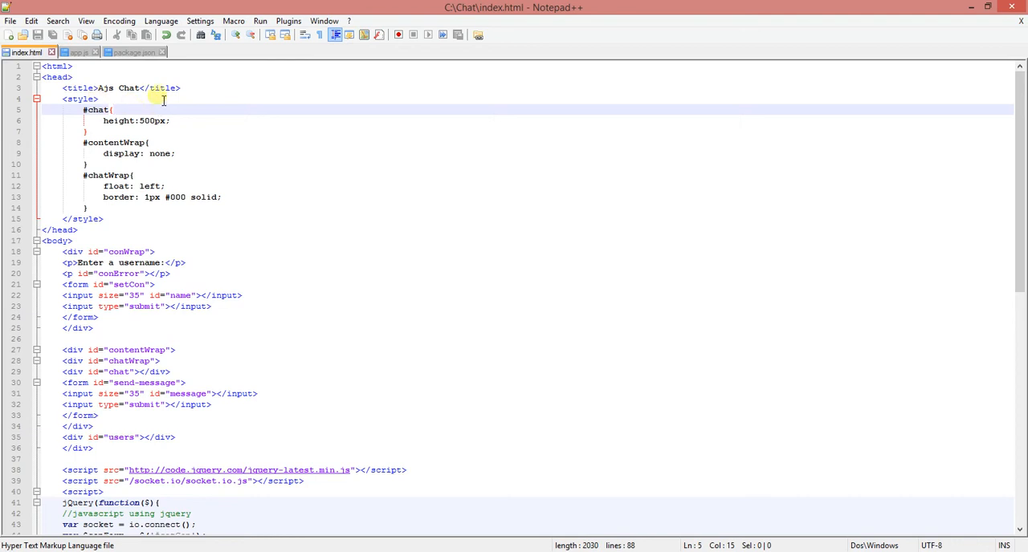
mouse_move(227, 121)
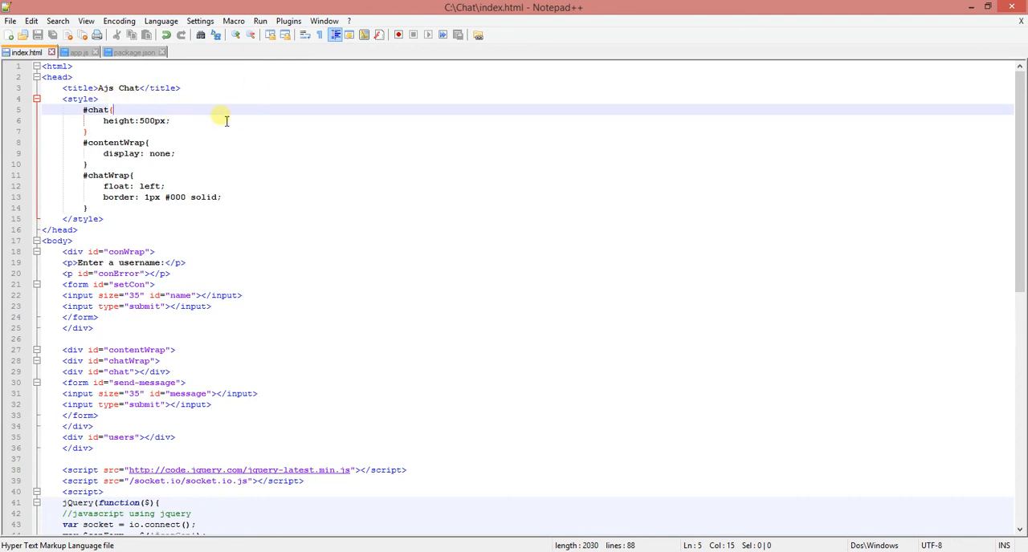
mouse_move(96, 131)
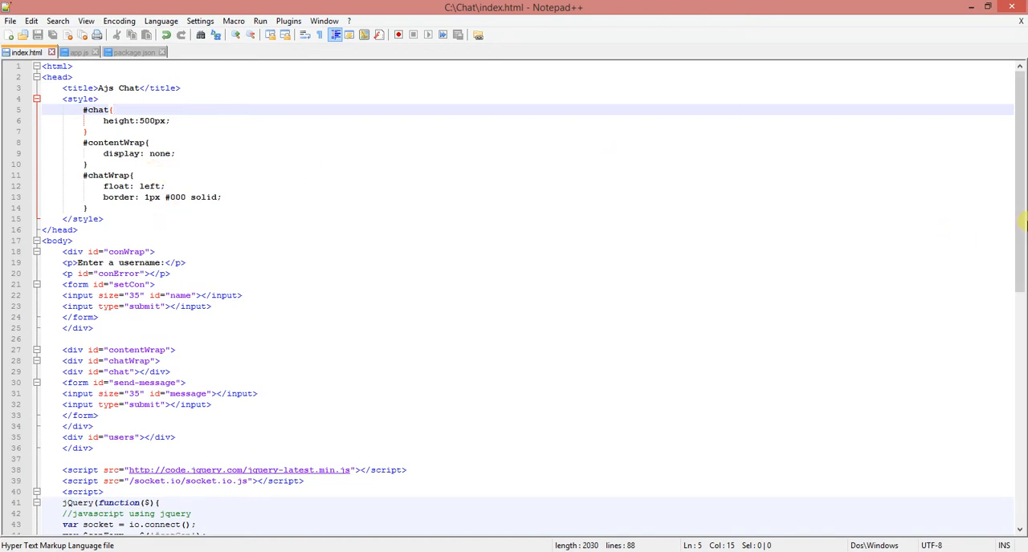
scroll(down, 3)
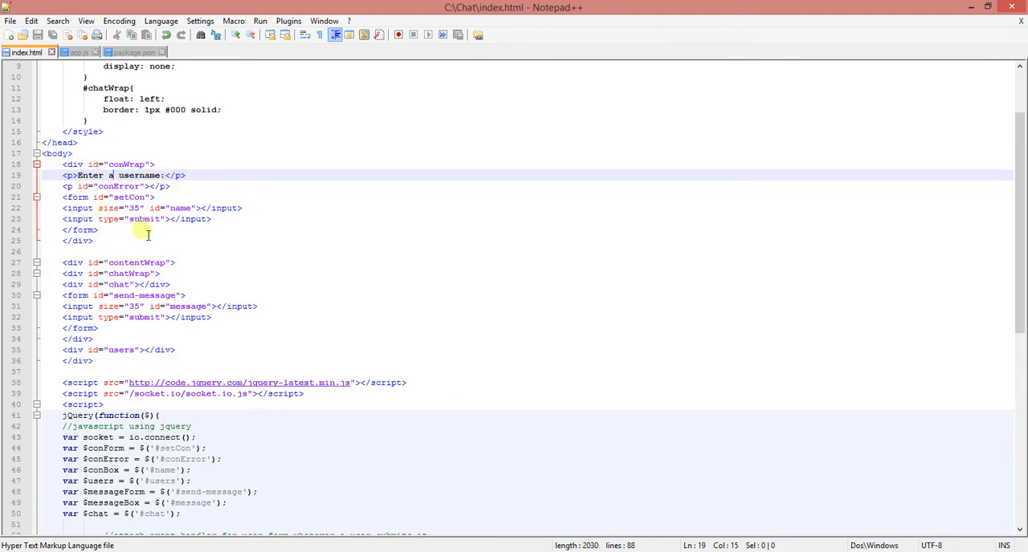
triple_click(152, 207)
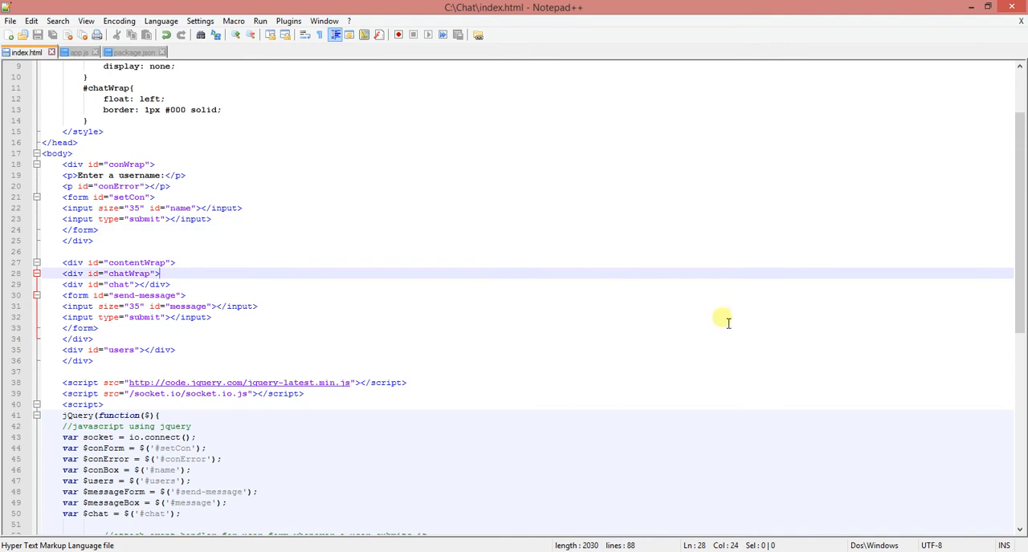
mouse_move(720, 319)
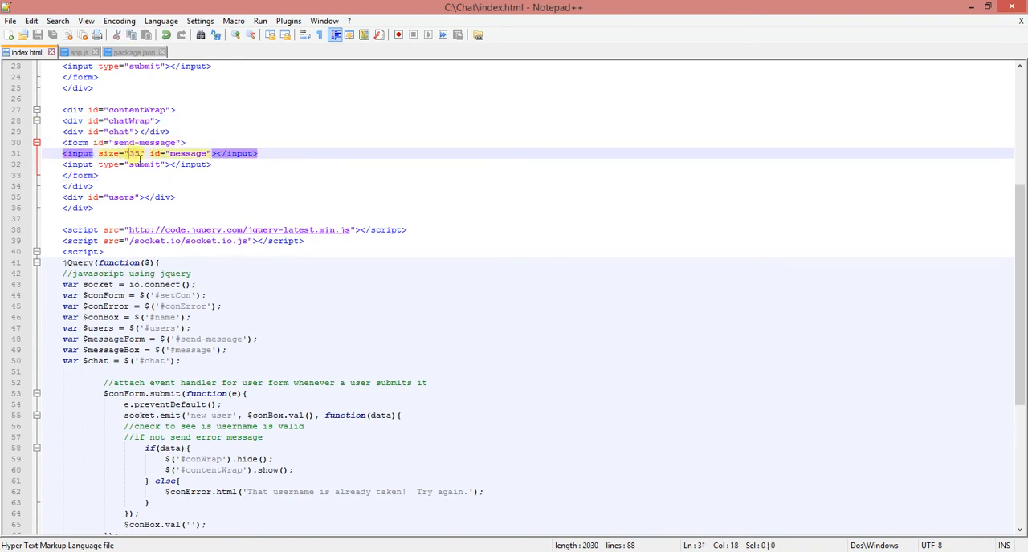
drag(125, 153, 140, 153)
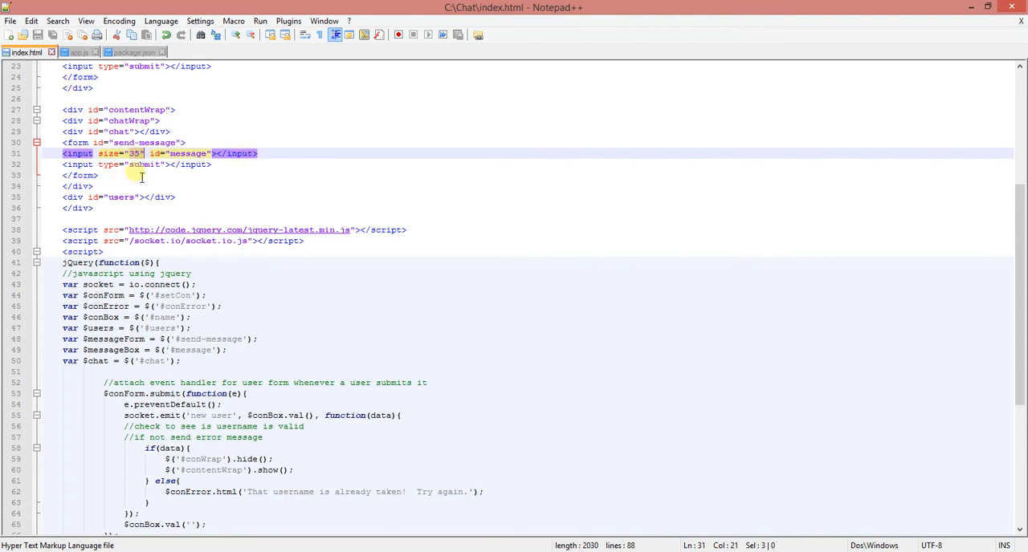
click(224, 169)
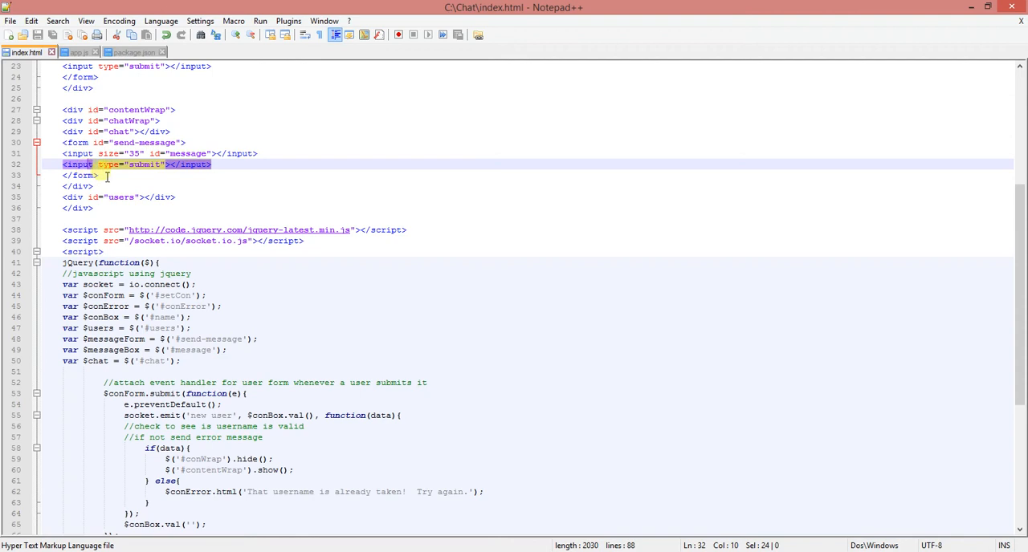
click(210, 197)
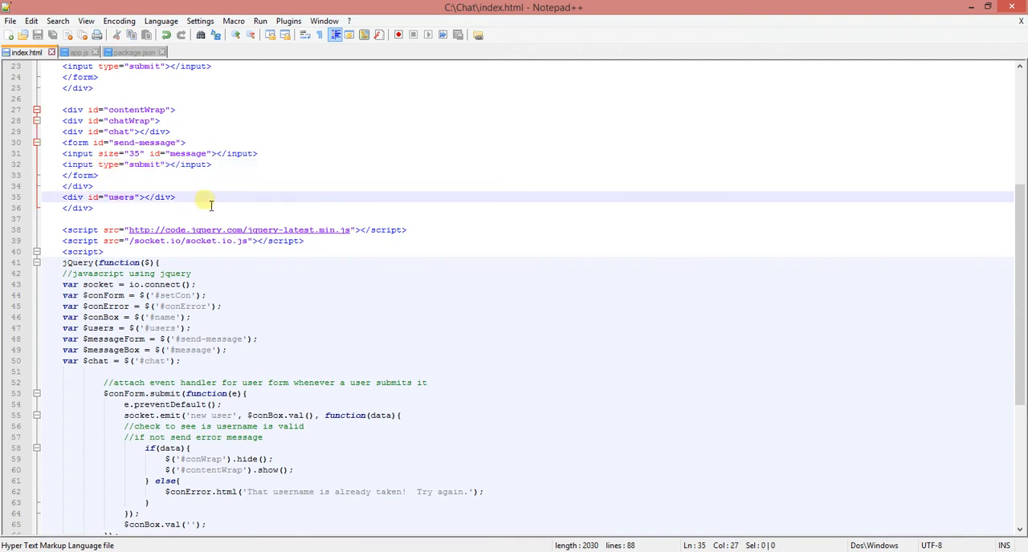
mouse_move(233, 222)
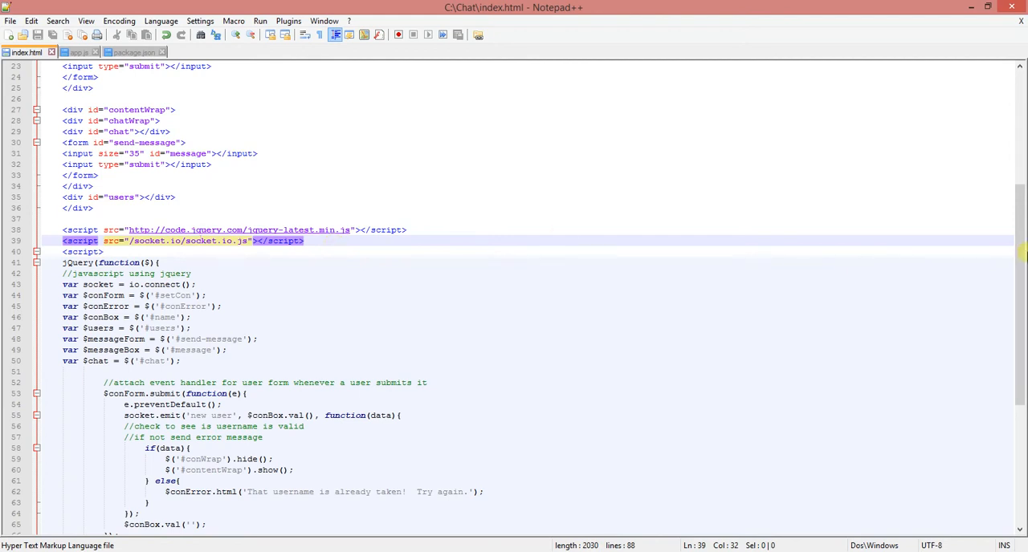
scroll(down, 3)
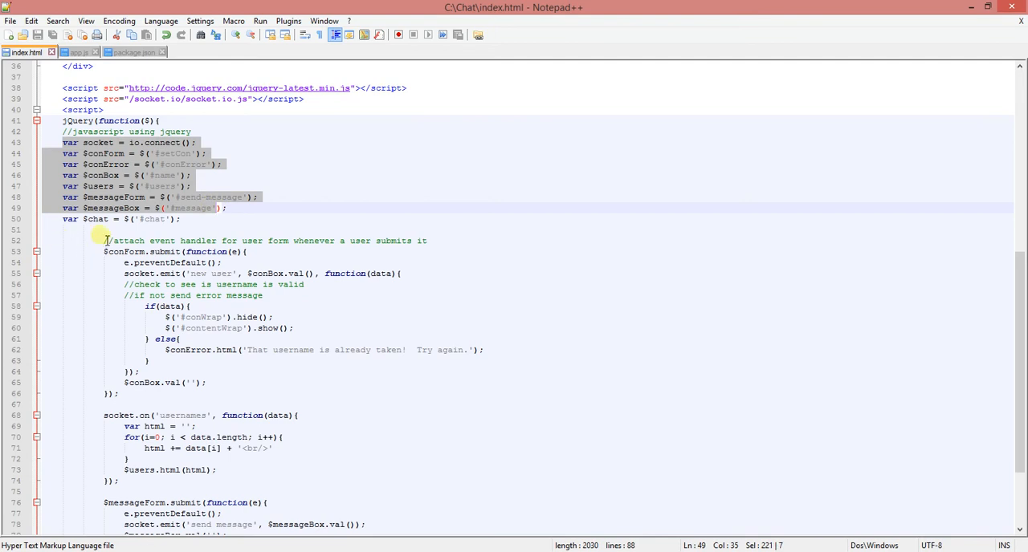
click(206, 251)
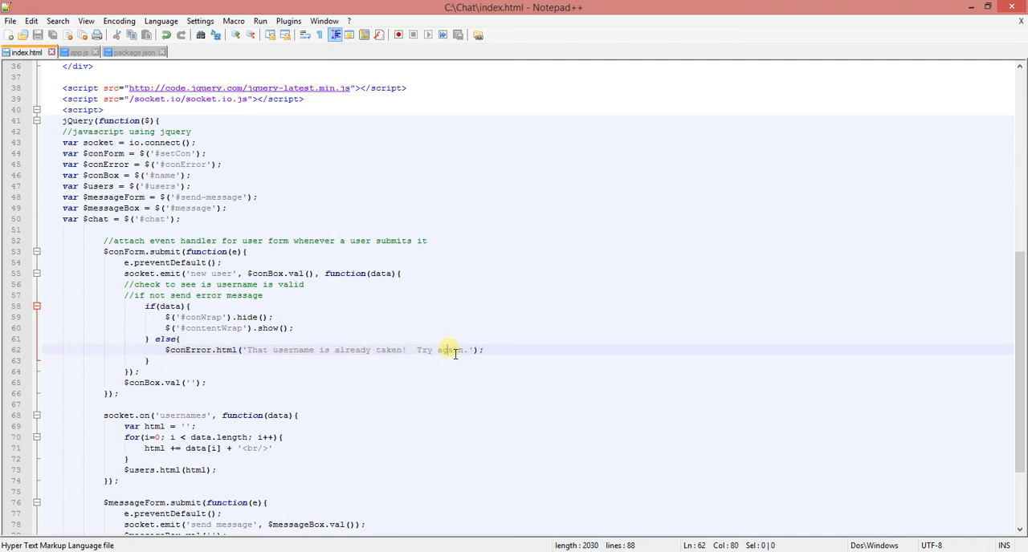
scroll(down, 3)
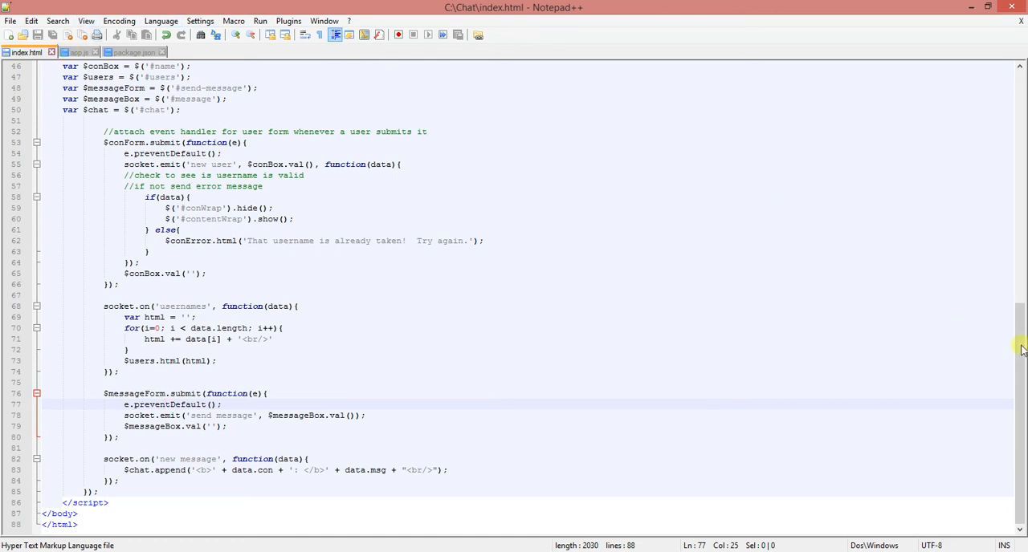
scroll(up, 3)
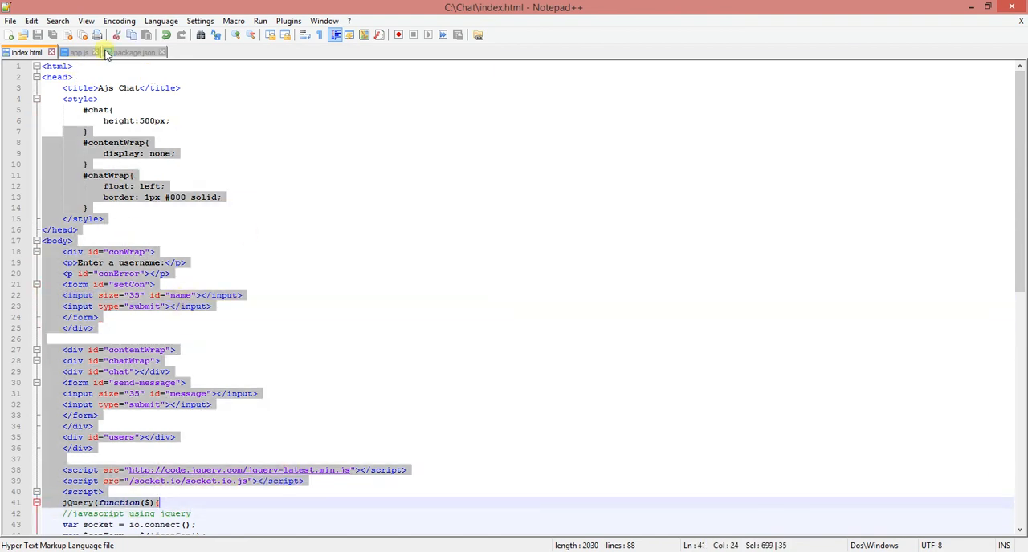
Open app.js and highlight the empty names array and the server.listen(3000) line.
click(78, 52)
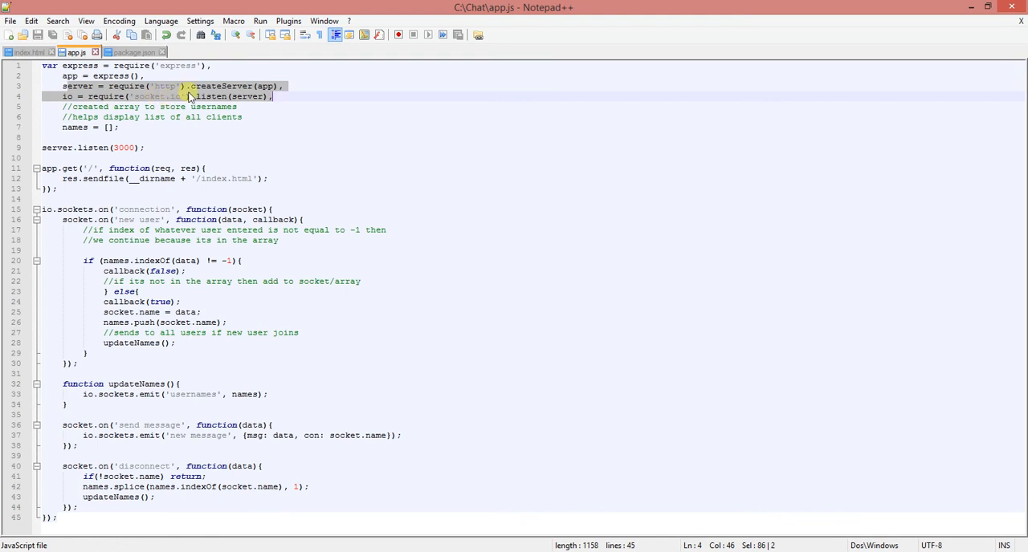
mouse_move(251, 96)
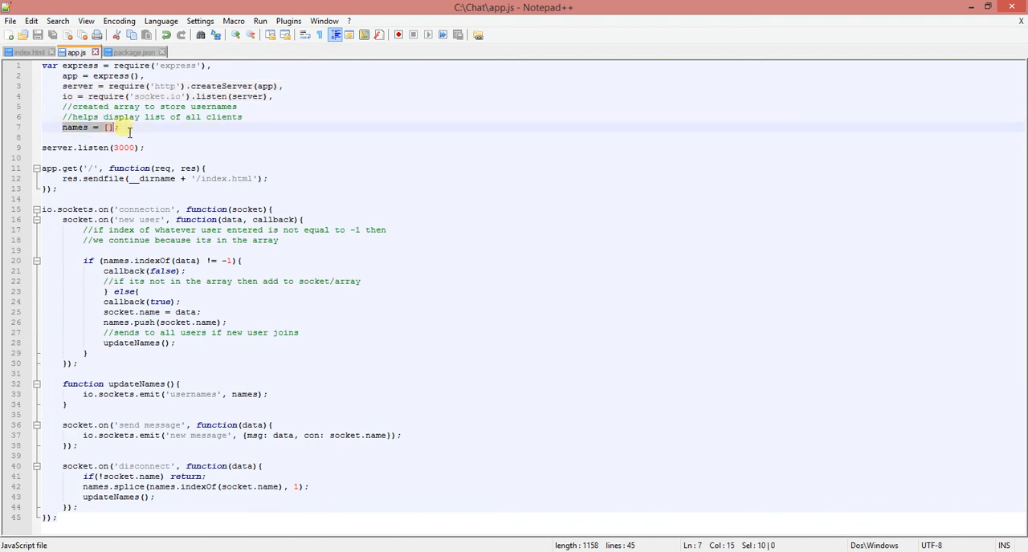
click(119, 127)
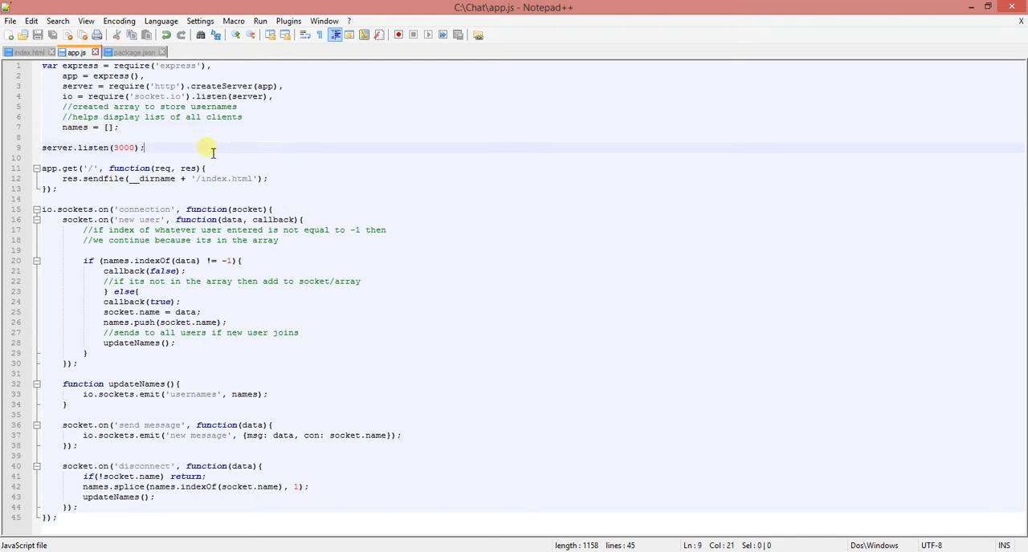
double_click(125, 147)
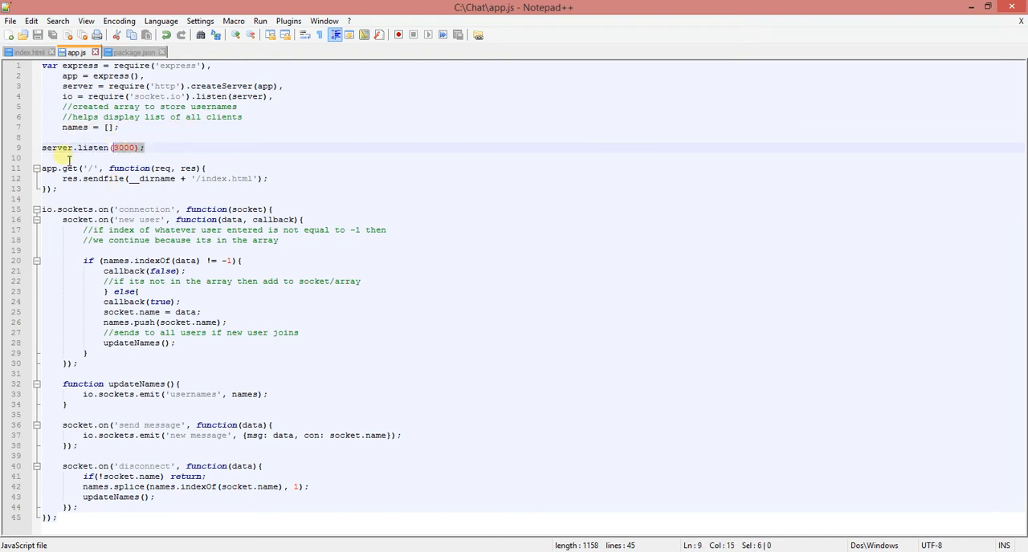
triple_click(80, 148)
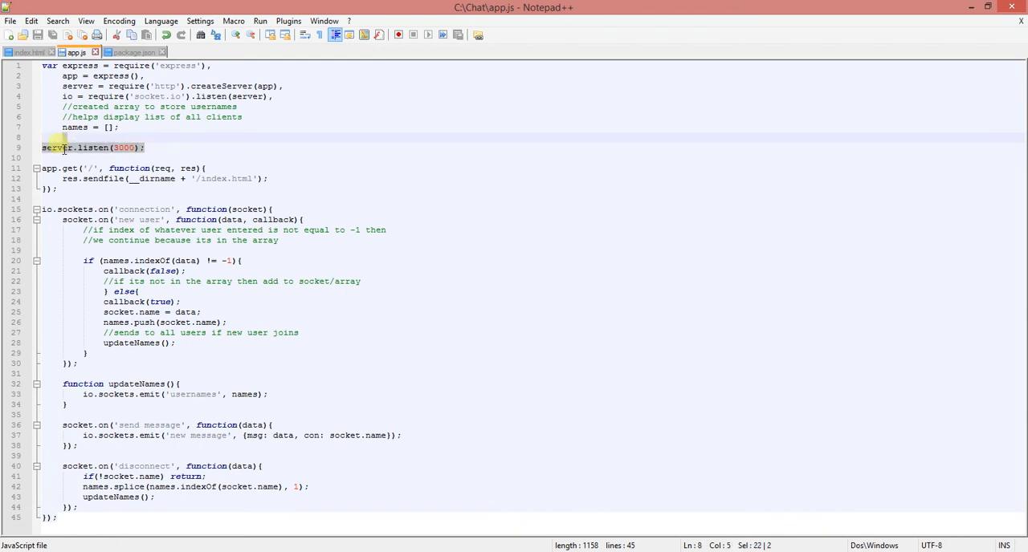
double_click(187, 168)
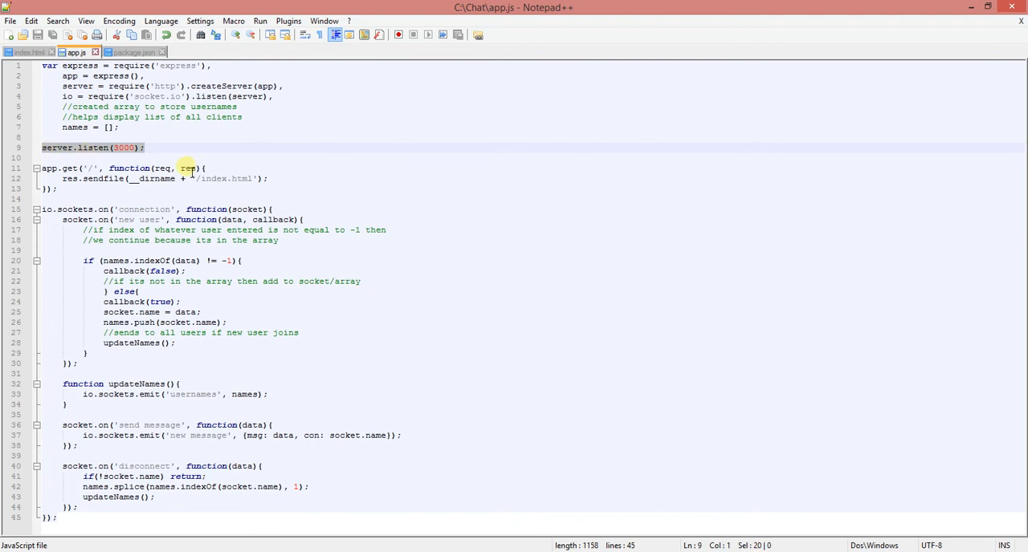
click(270, 178)
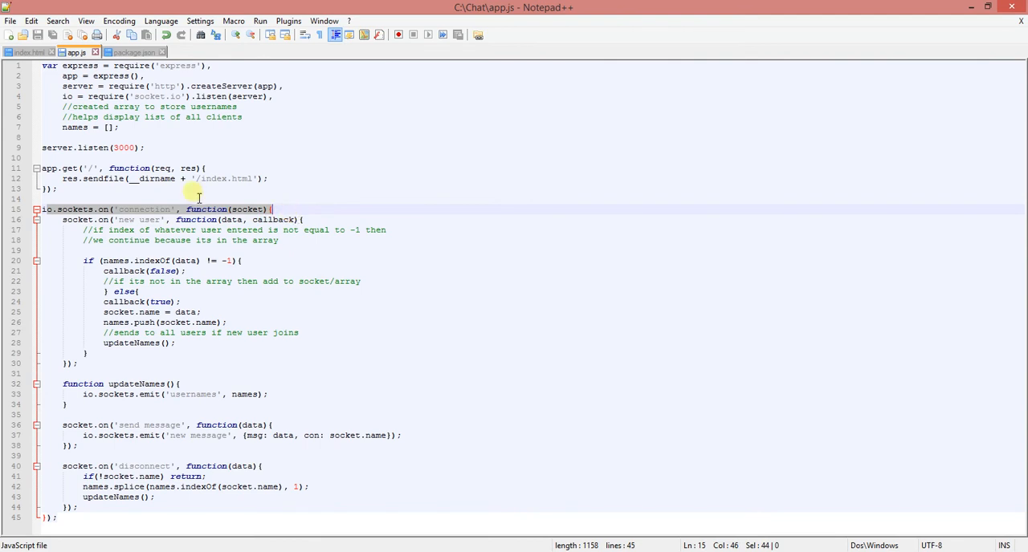
mouse_move(203, 243)
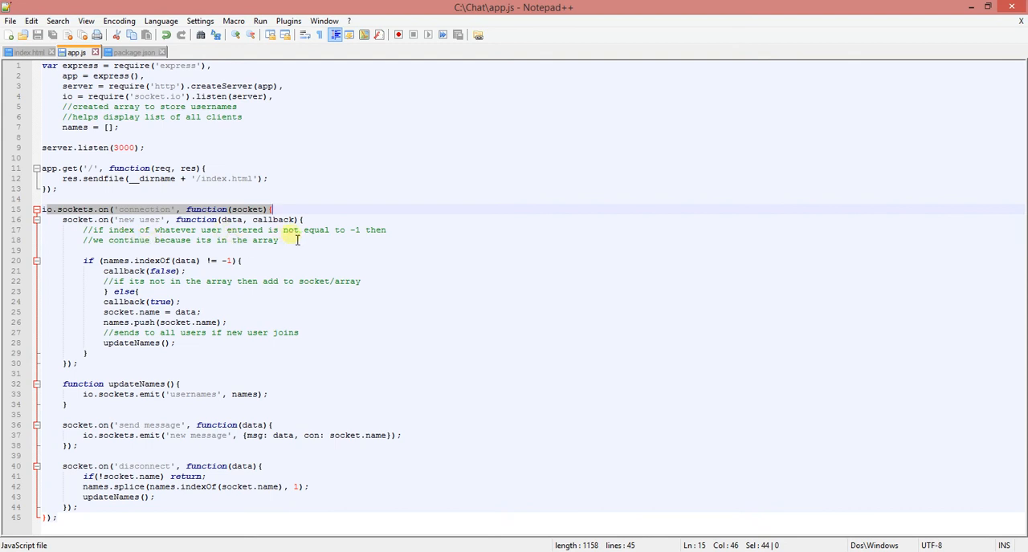
mouse_move(369, 251)
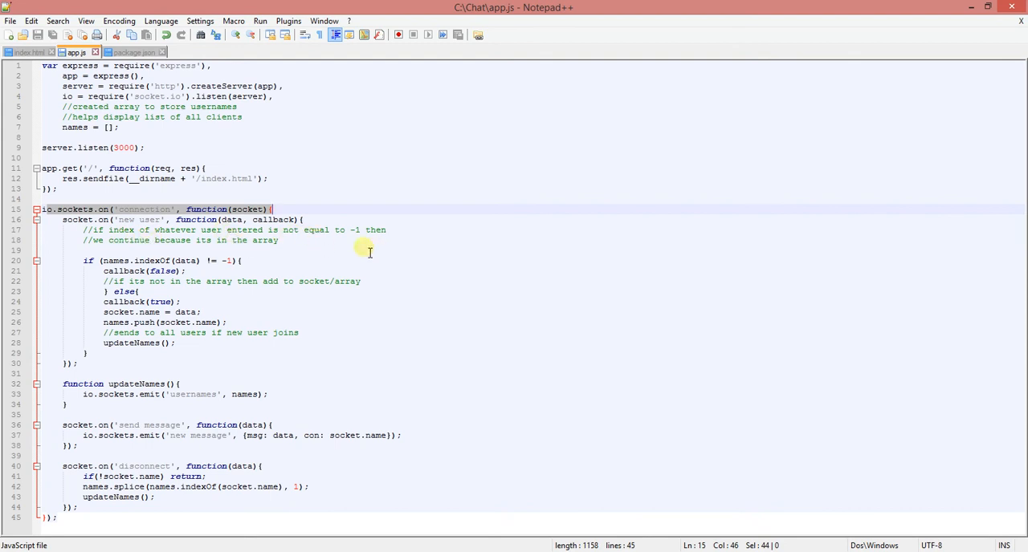
mouse_move(146, 252)
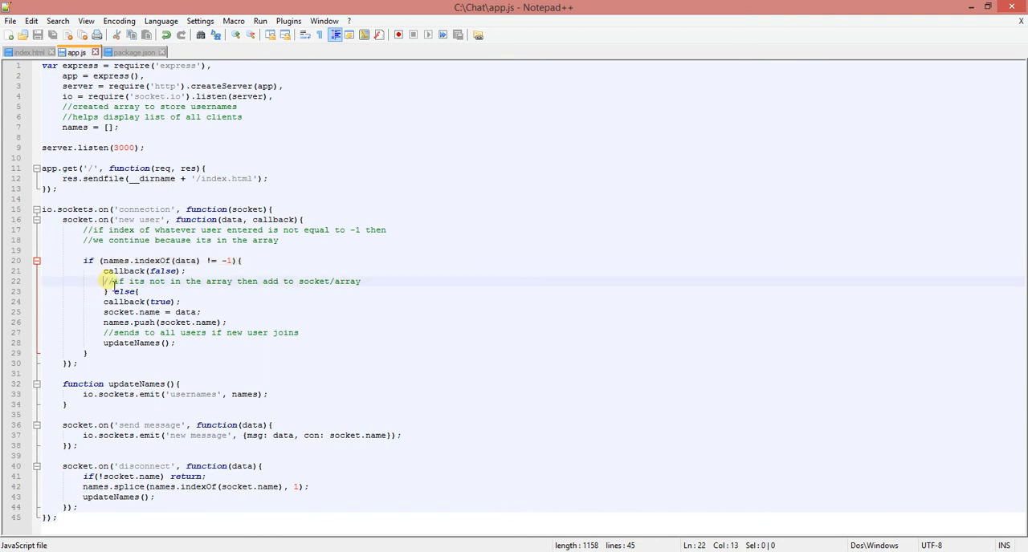
drag(109, 281, 289, 344)
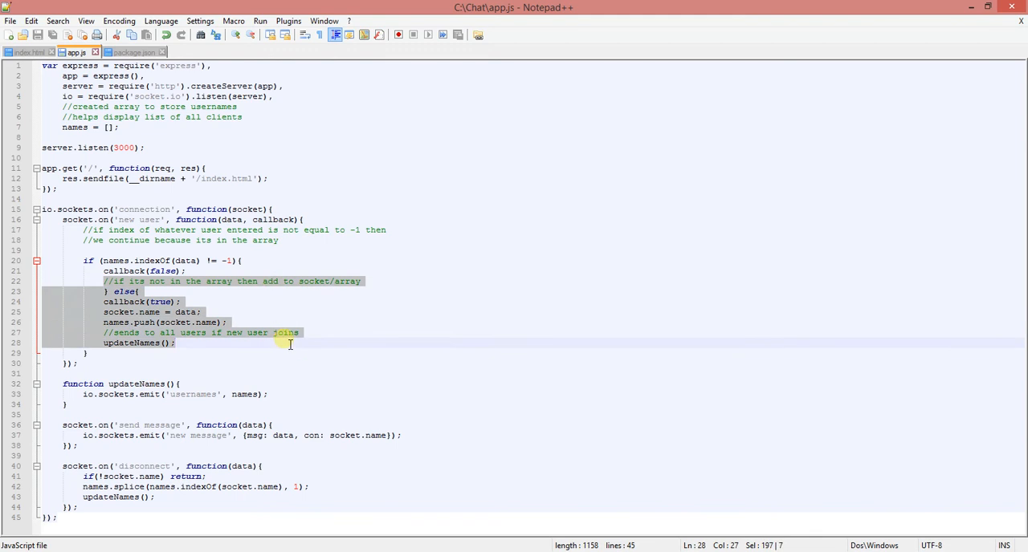
mouse_move(145, 332)
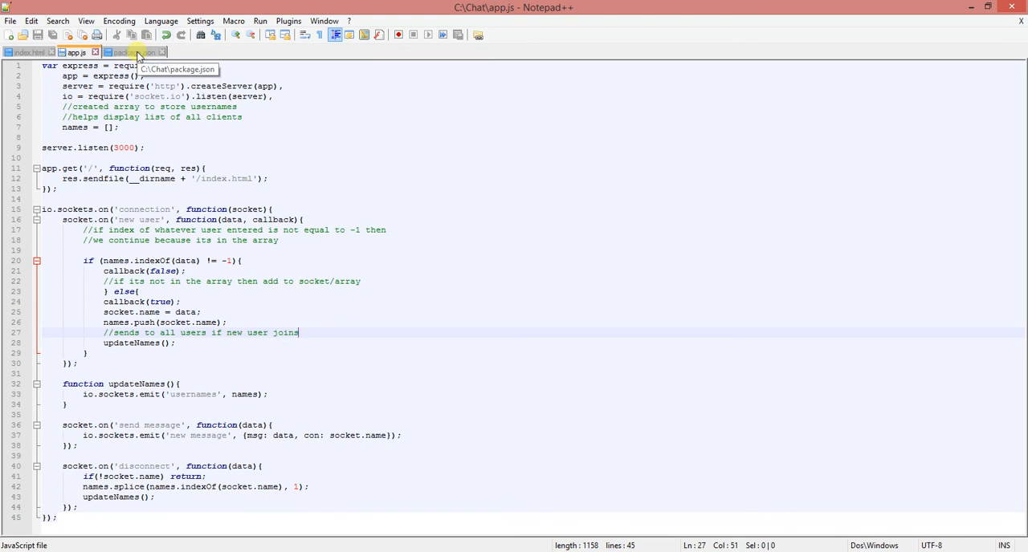
Bring up both chat windows and the server log, then send 'cool' as arnold.
click(125, 53)
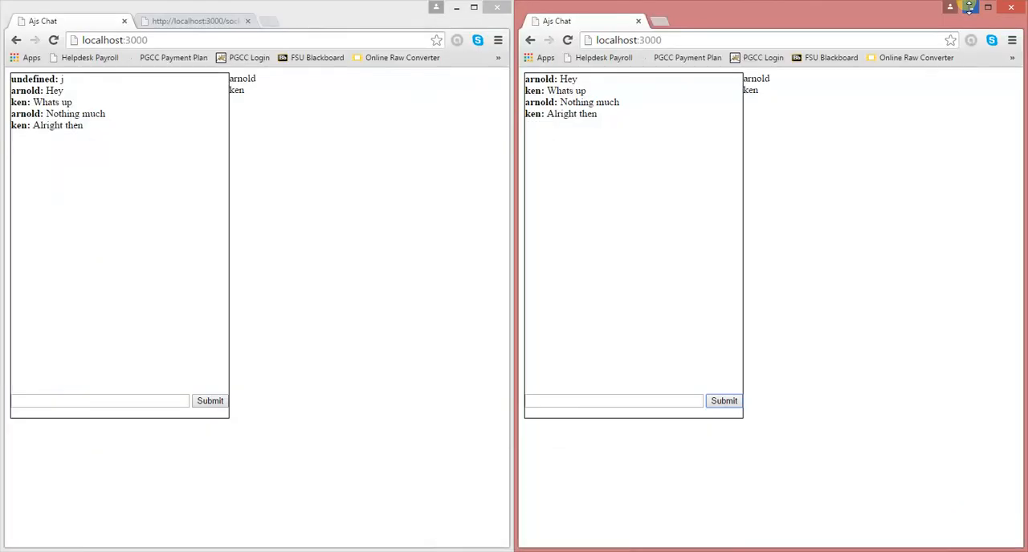
click(970, 7)
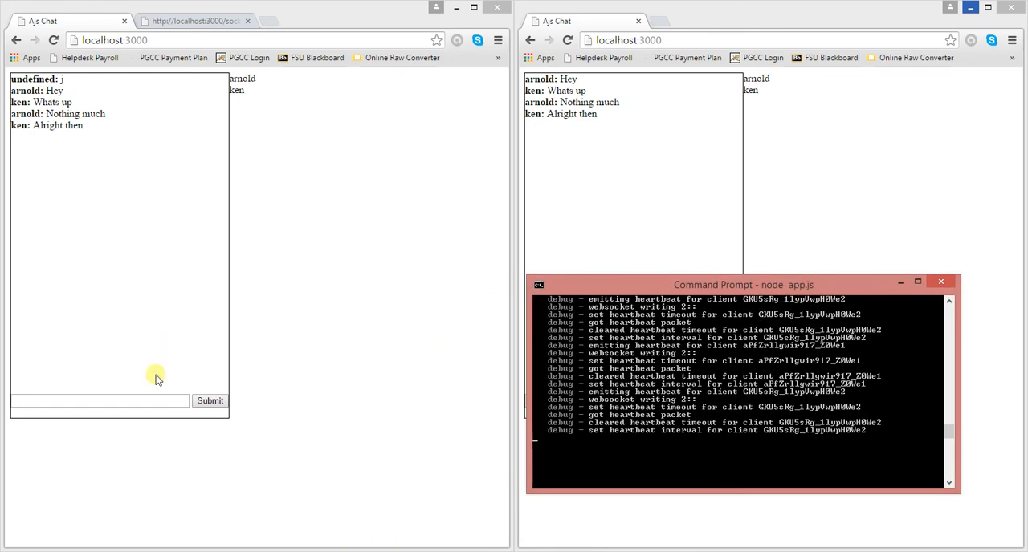
click(101, 400)
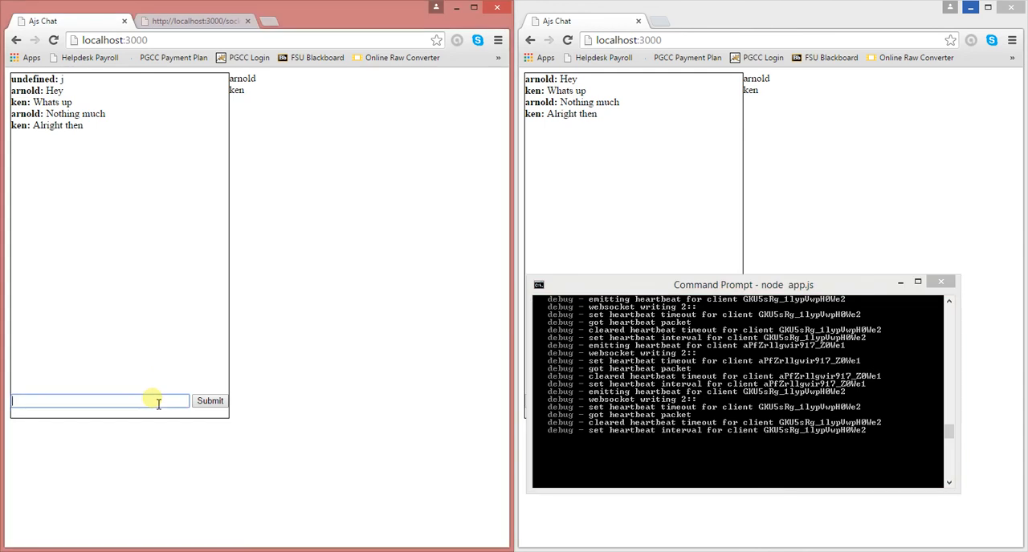
text(cool)
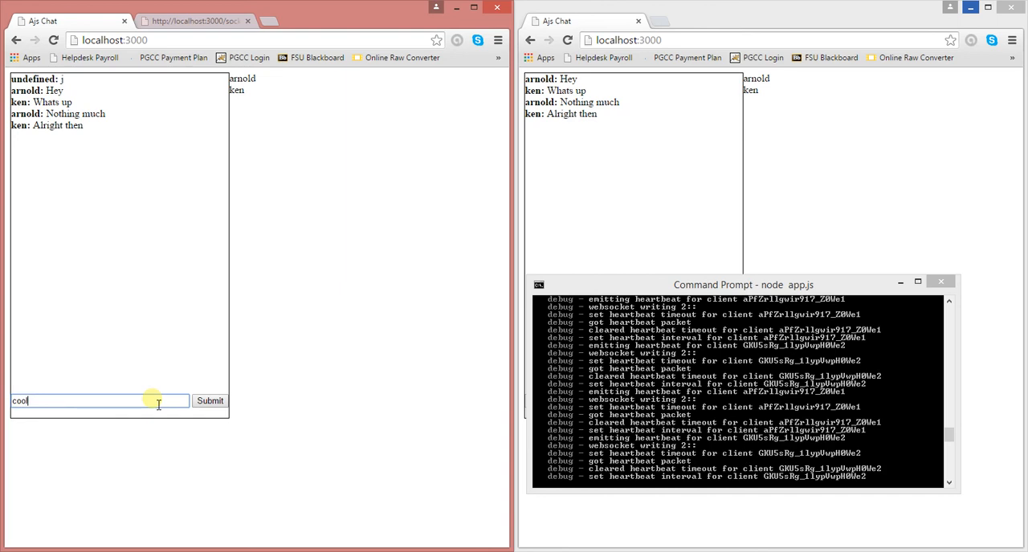
click(209, 400)
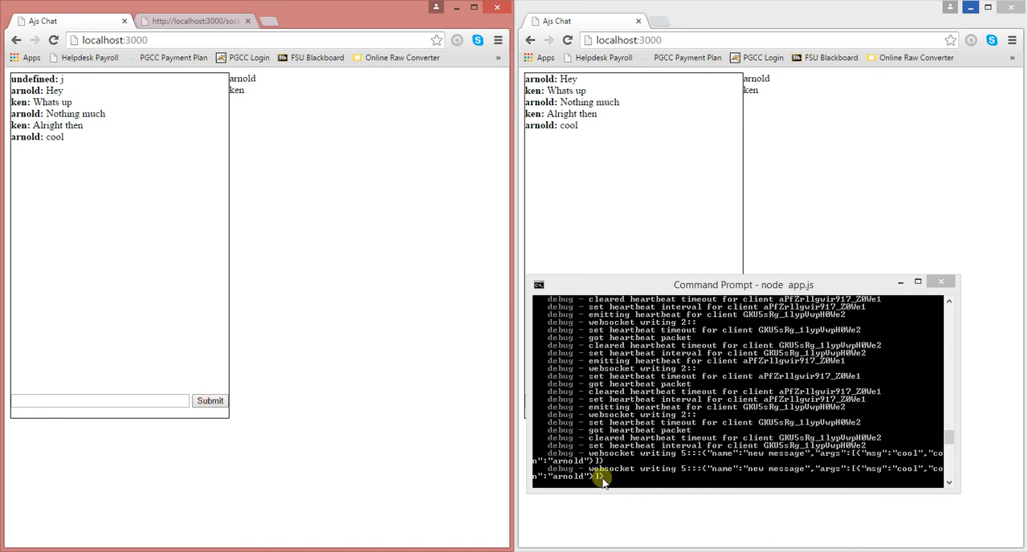
mouse_move(813, 468)
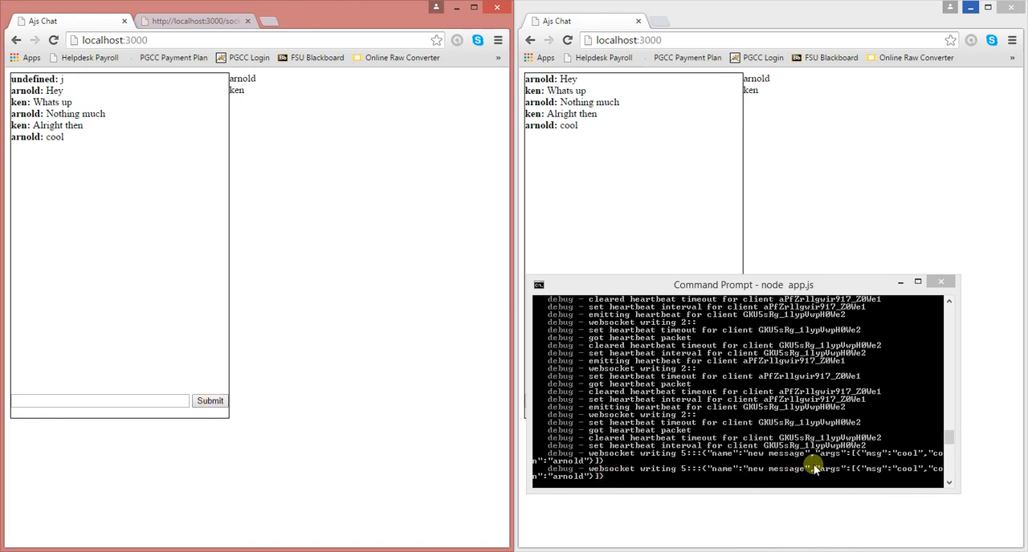
mouse_move(800, 496)
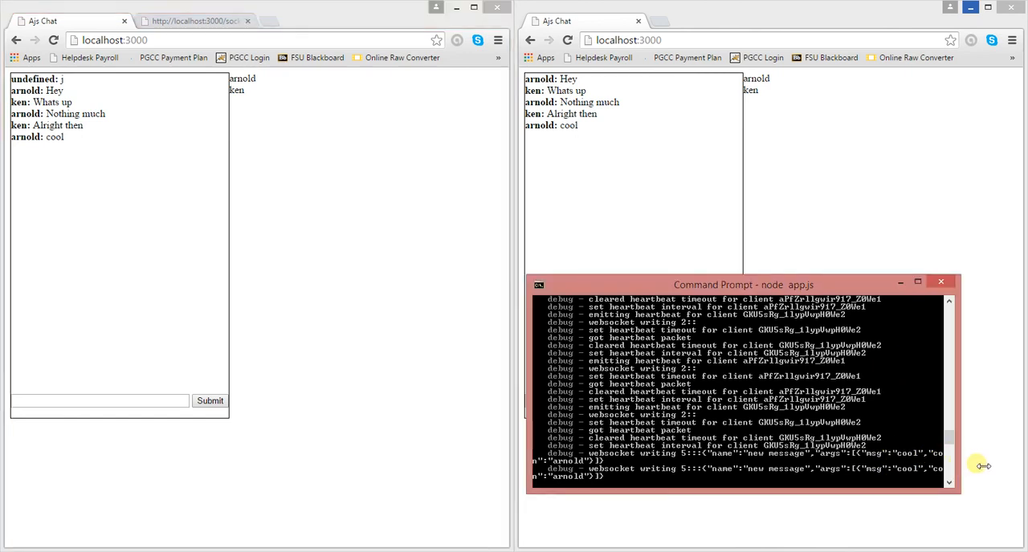
Send 'hello' from ken's chat beside the server log, then minimize the log.
drag(729, 285, 339, 258)
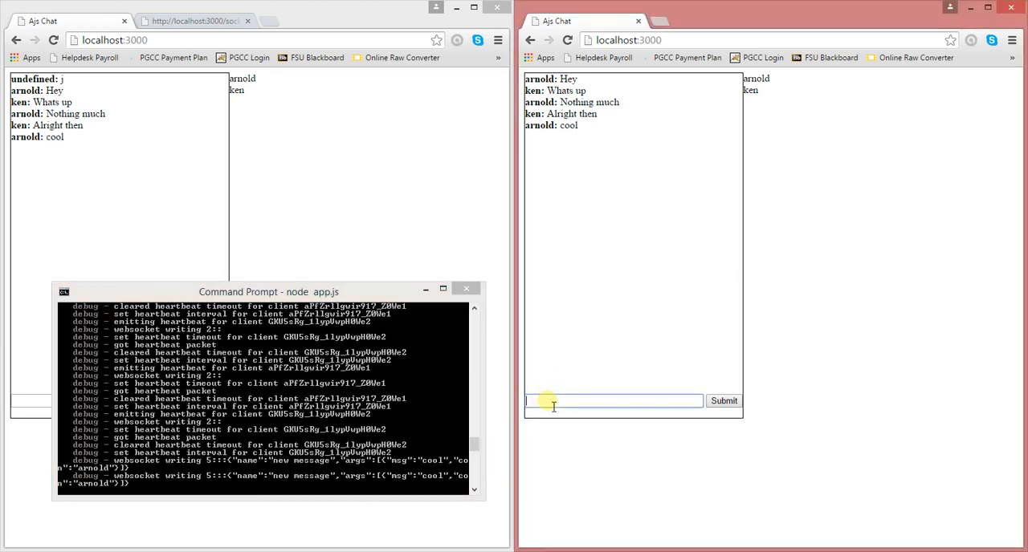
text(hello)
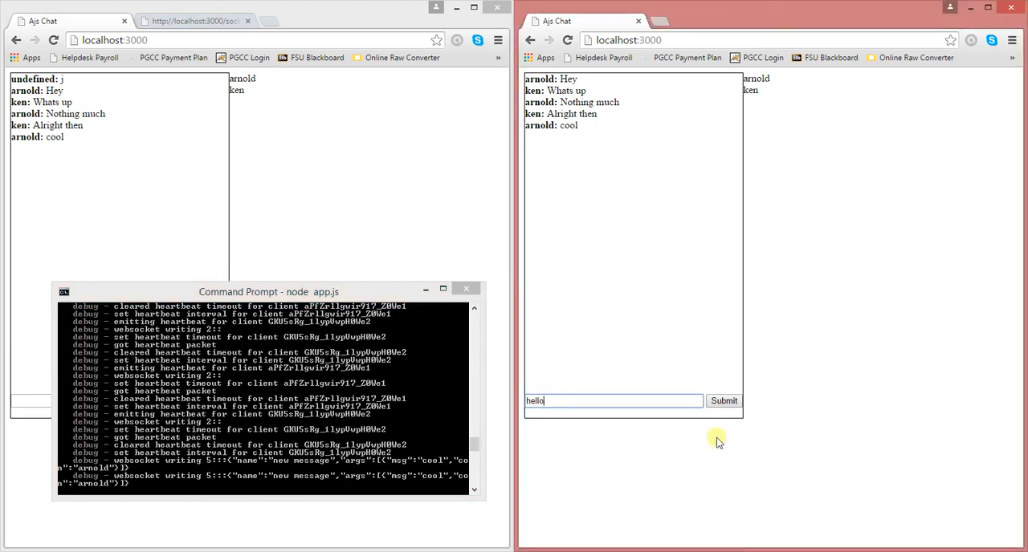
click(722, 401)
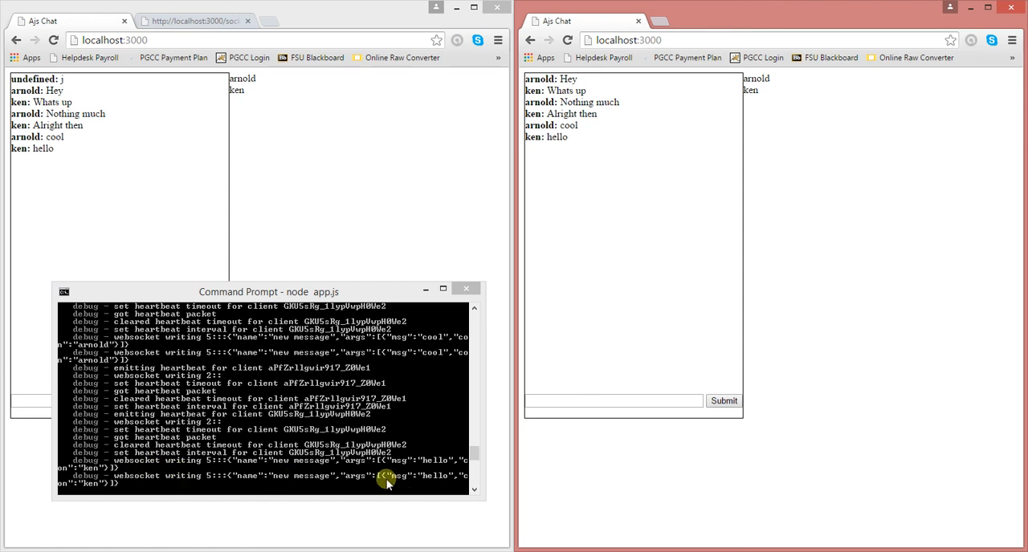
mouse_move(447, 474)
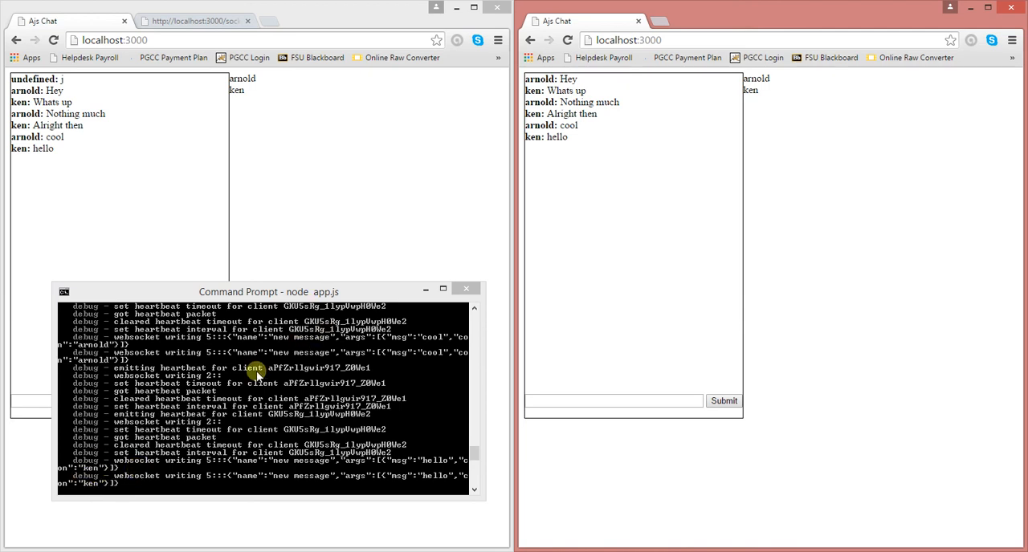
mouse_move(90, 337)
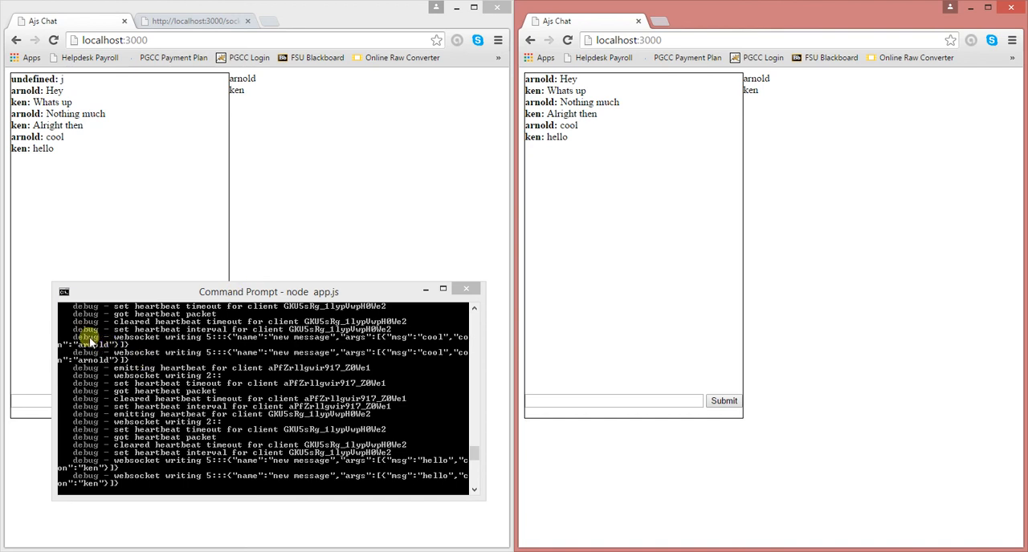
mouse_move(116, 355)
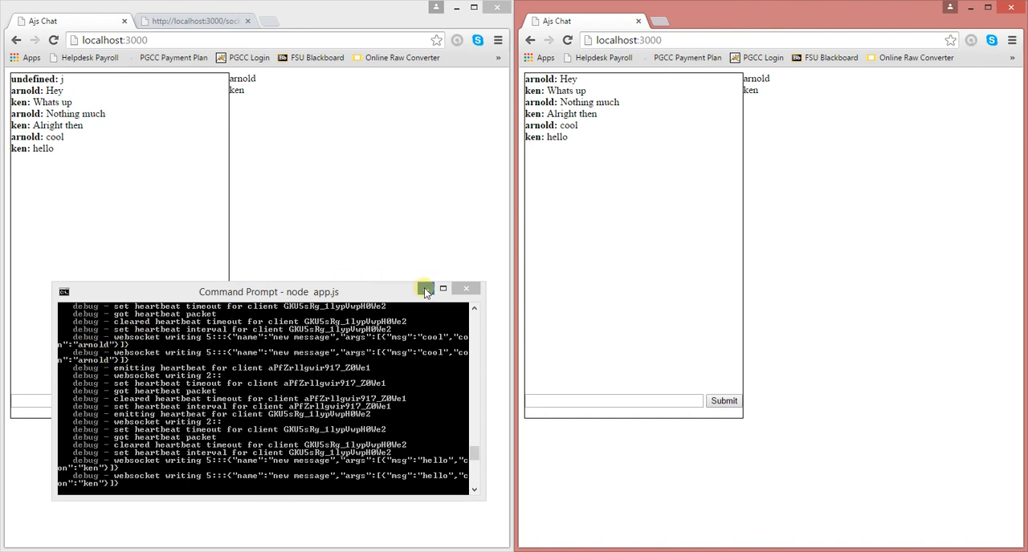
click(424, 288)
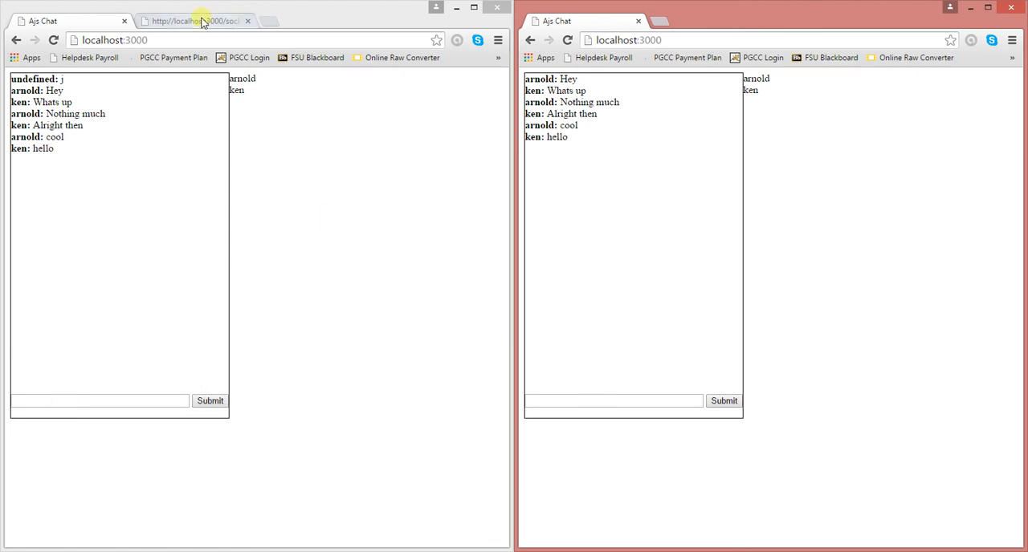
click(195, 21)
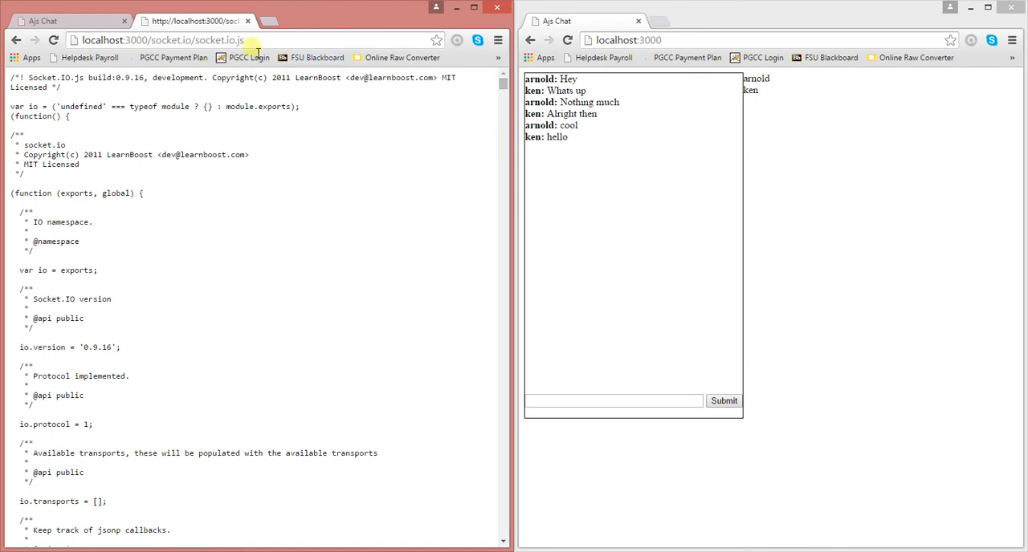
scroll(down, 3)
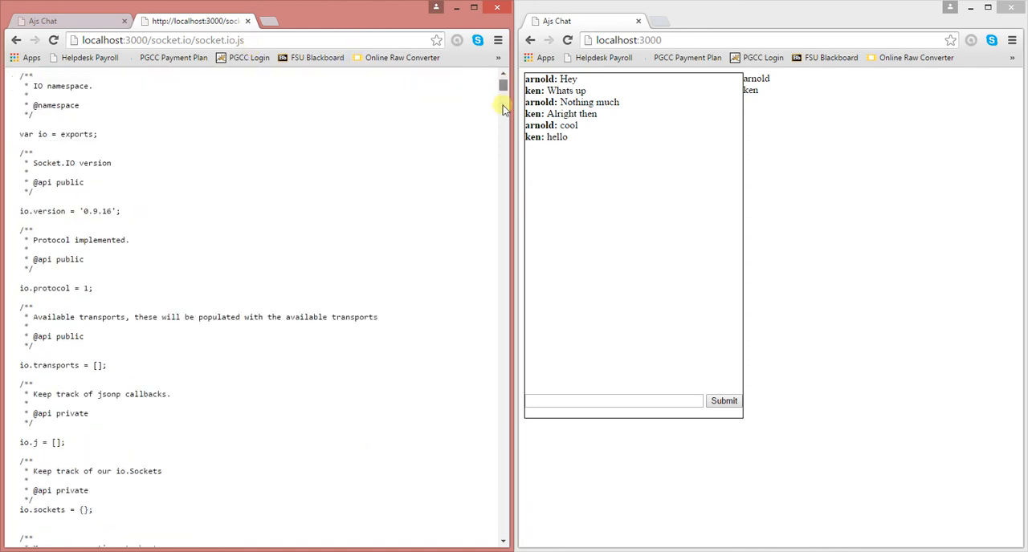
scroll(down, 3)
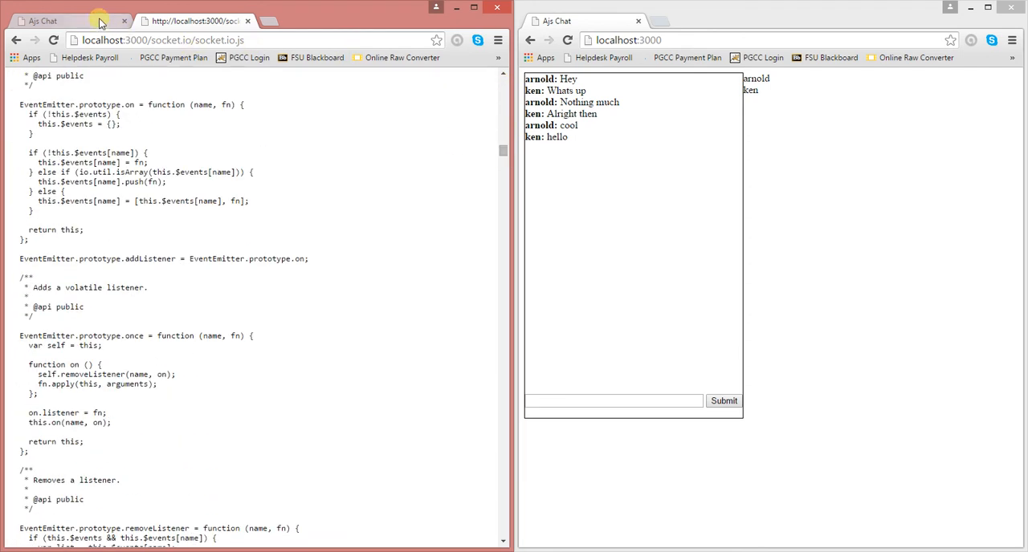
click(56, 21)
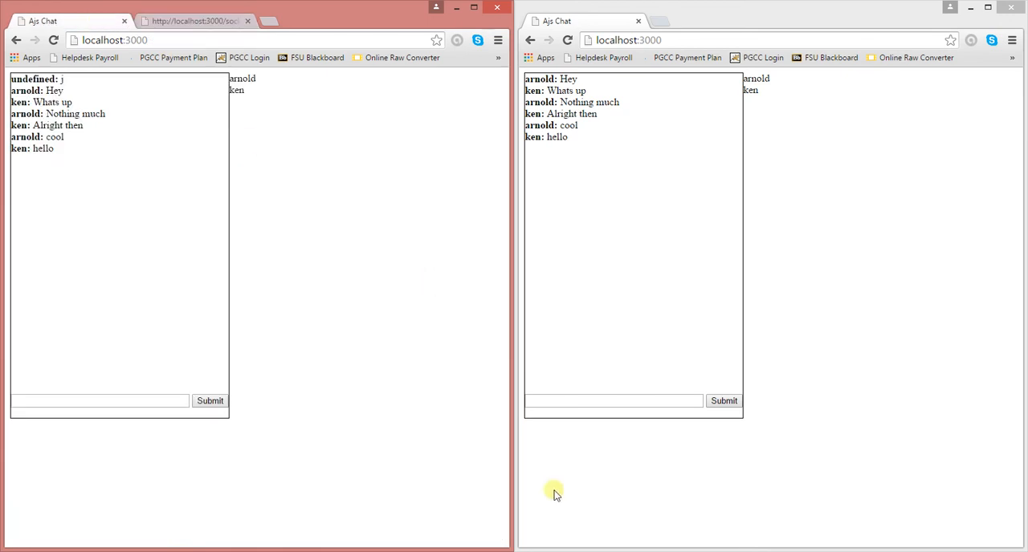
mouse_move(536, 544)
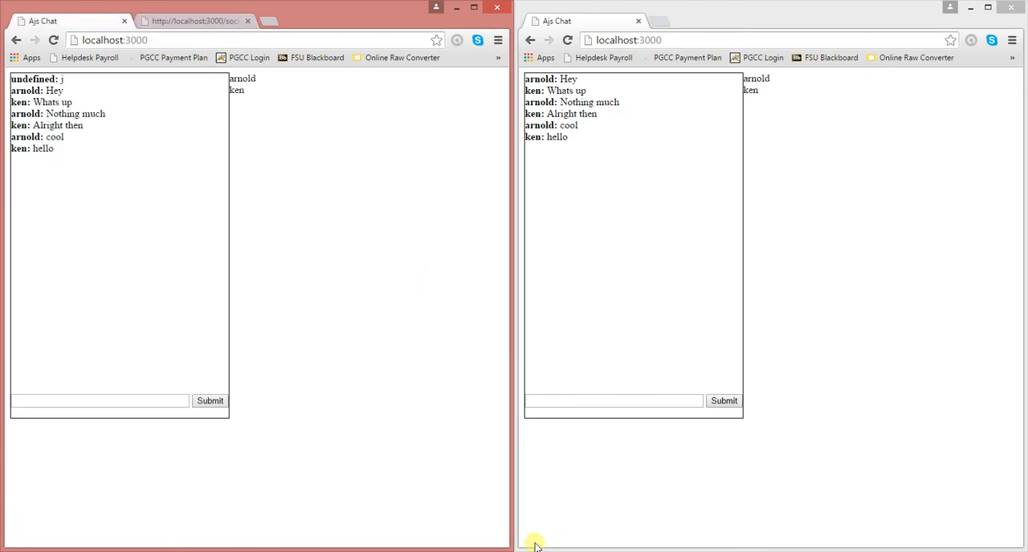
mouse_move(358, 484)
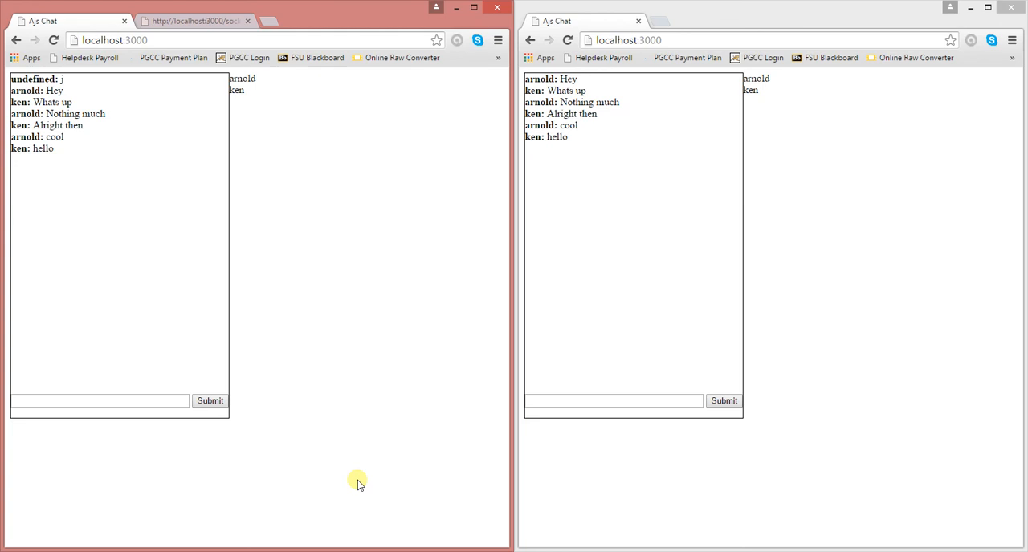
mouse_move(235, 277)
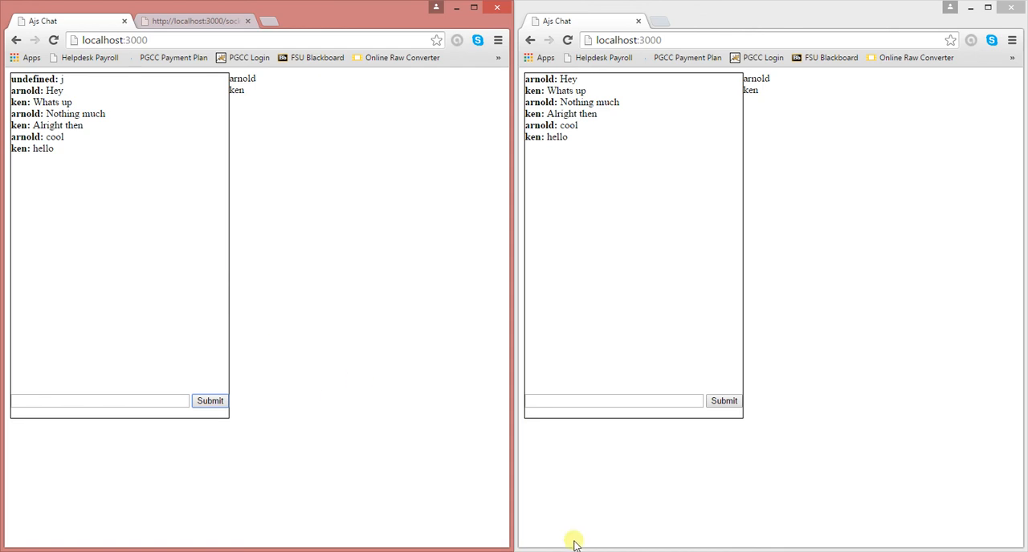
mouse_move(490, 225)
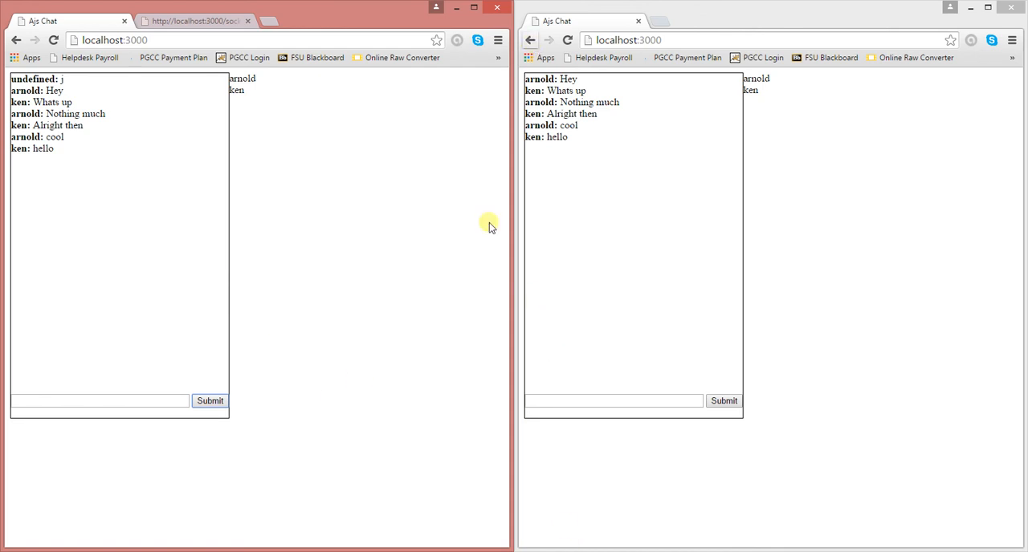